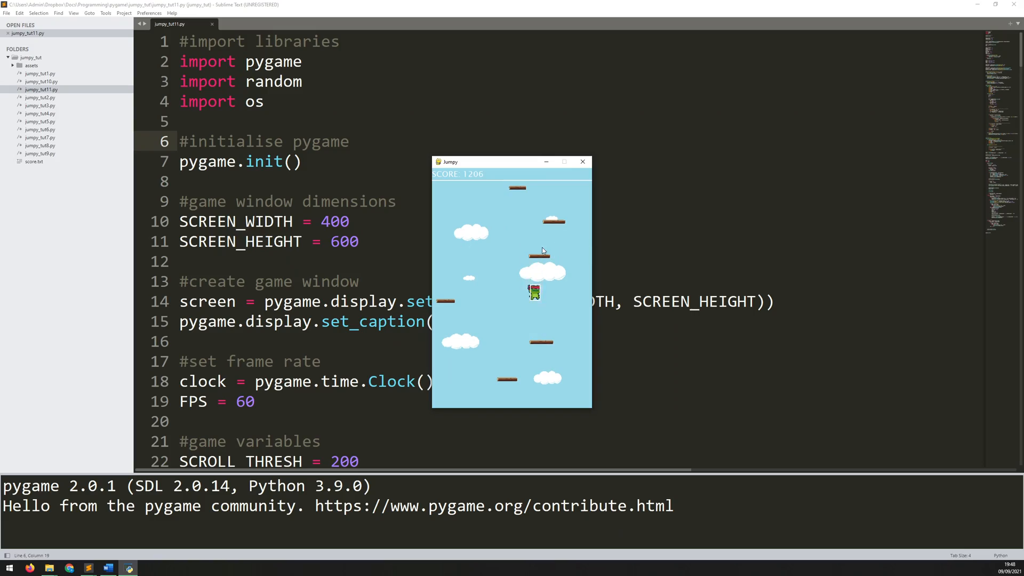
Close the Jumpy game window and move into the platform-generation loop at the p_y line.
left_click(583, 162)
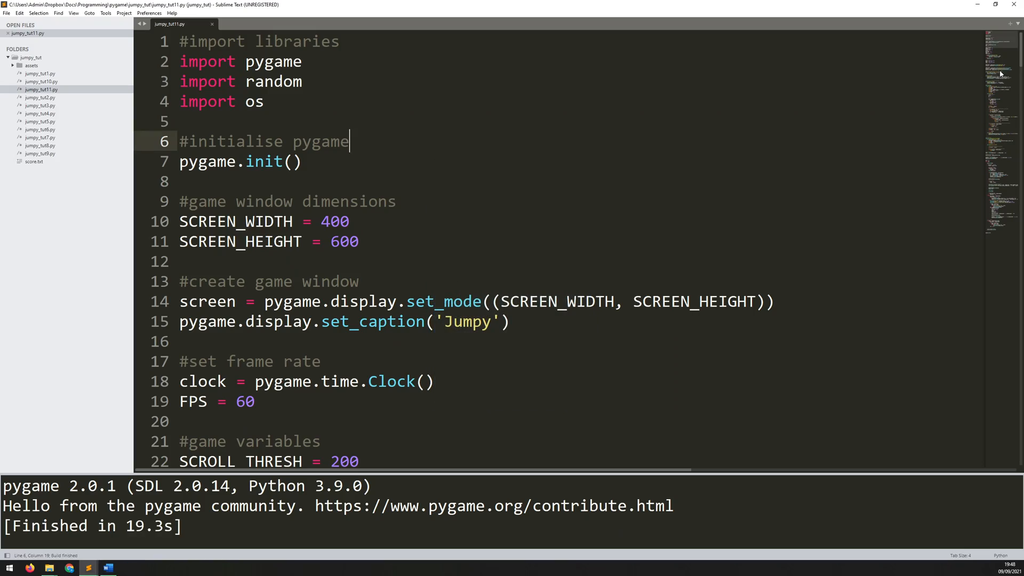
scroll("down", 3)
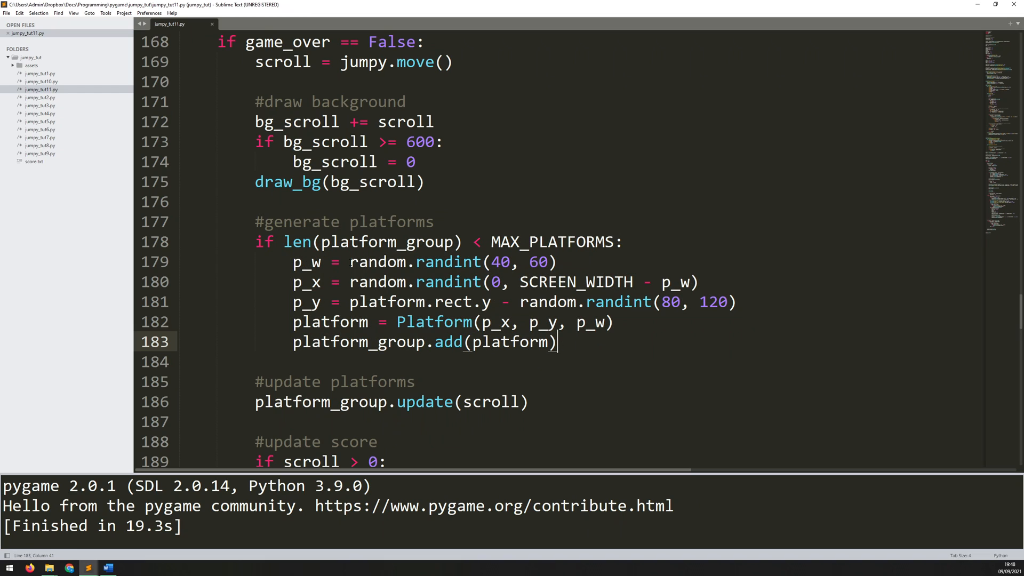
left_click(309, 263)
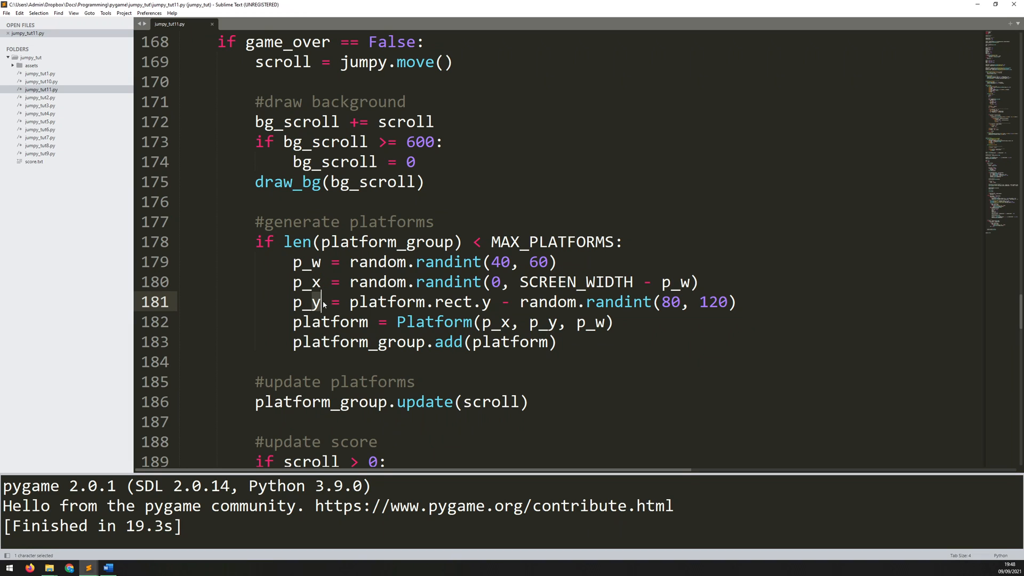
double_click(329, 322)
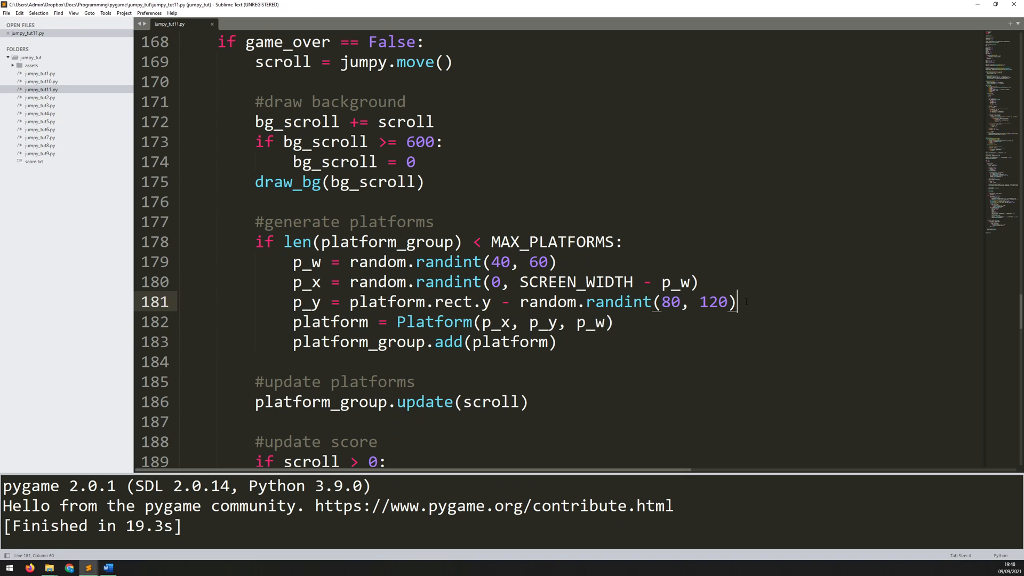
Add p_type = random.randint(1, 2) below the p_y calculation.
key("Enter")
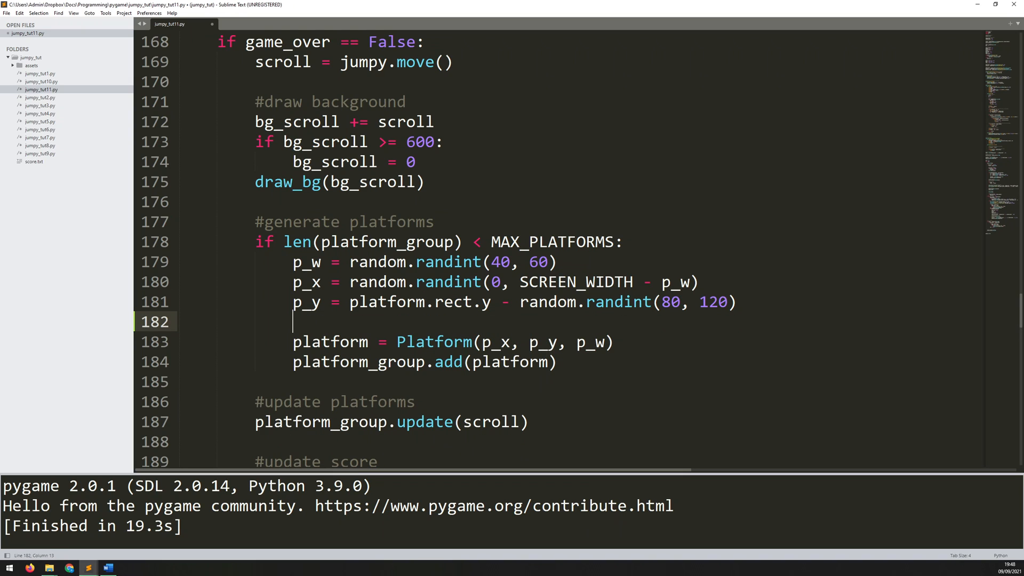
type("p_type")
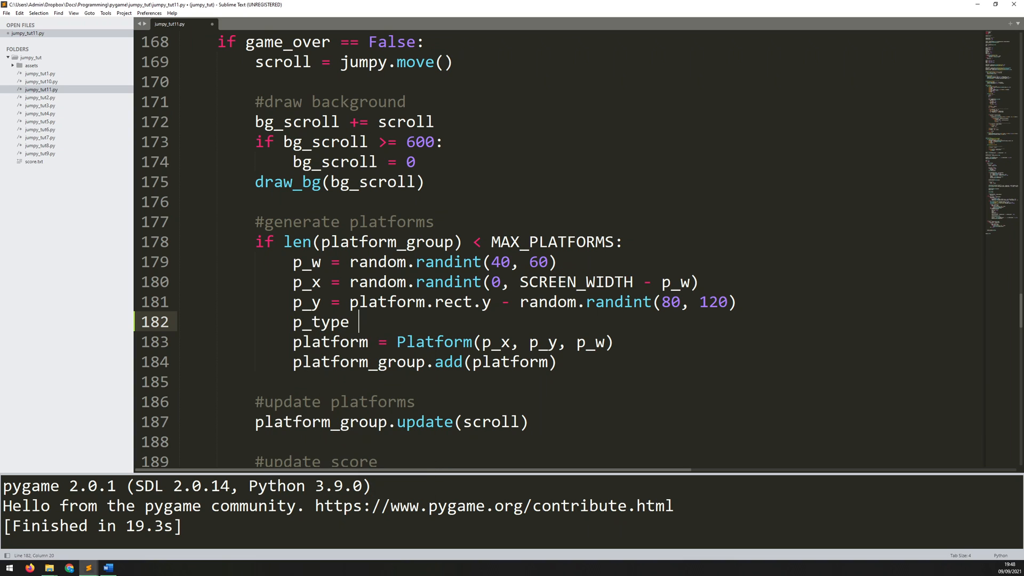
type("=")
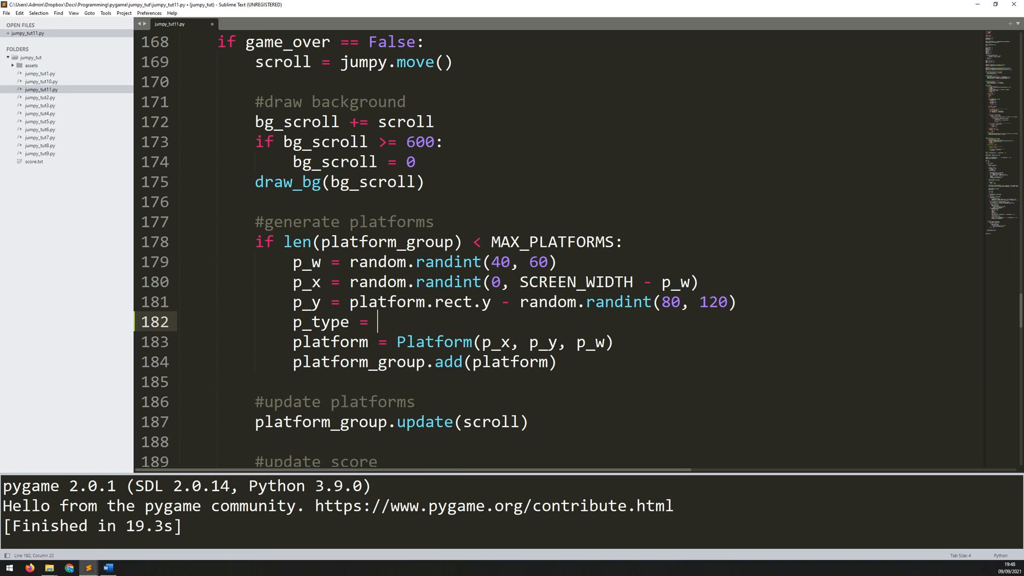
type("random.ran")
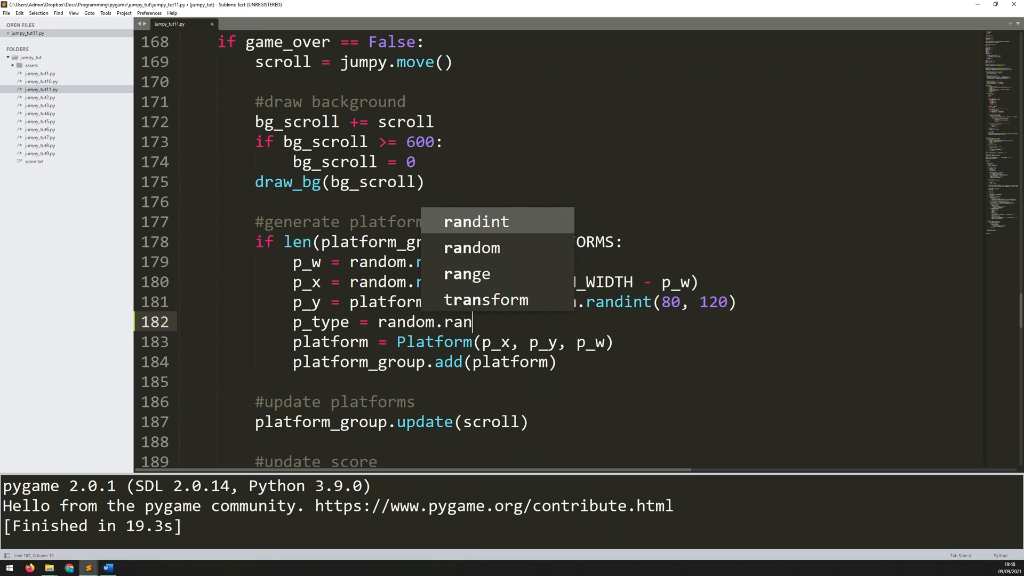
key("Tab")
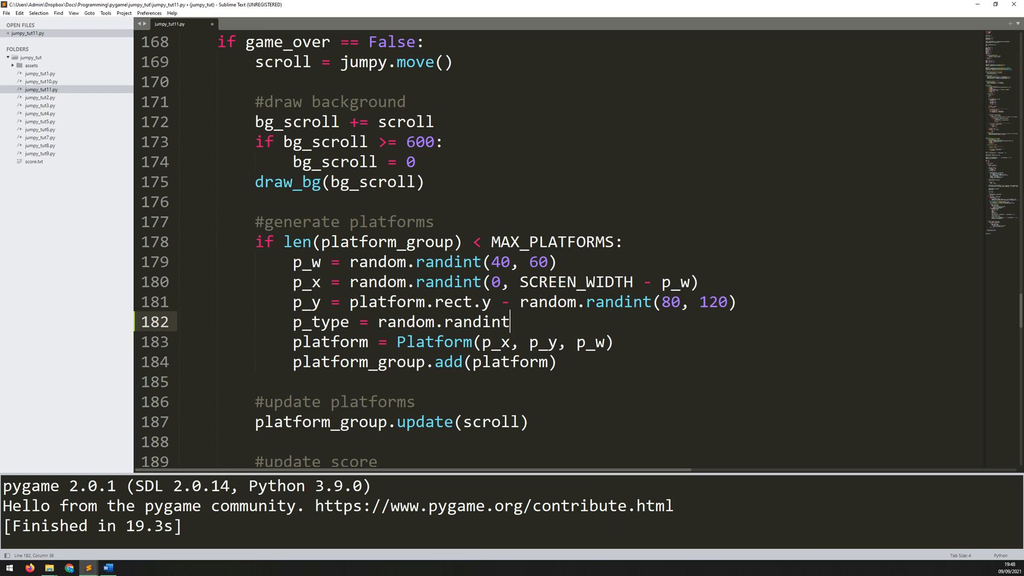
type("(1, 2)")
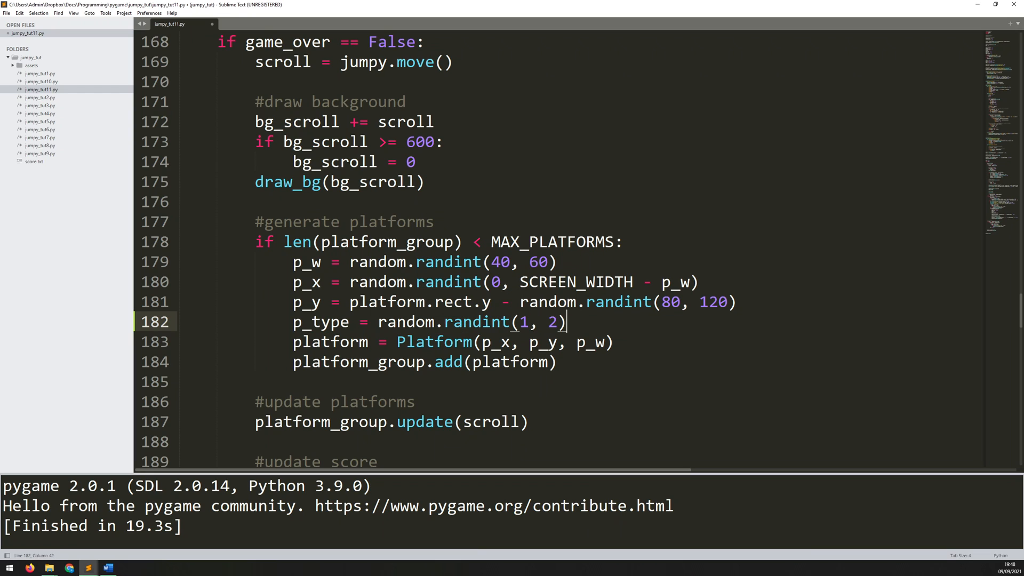
Set p_moving True or False from p_type and pass p_moving into the Platform() call.
key("Enter")
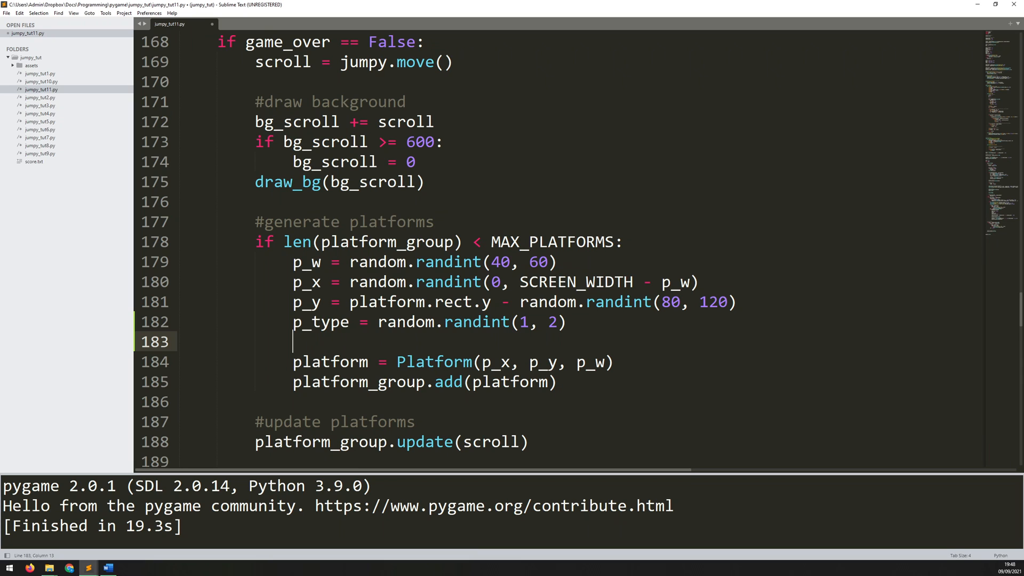
type("if p_type == 1:")
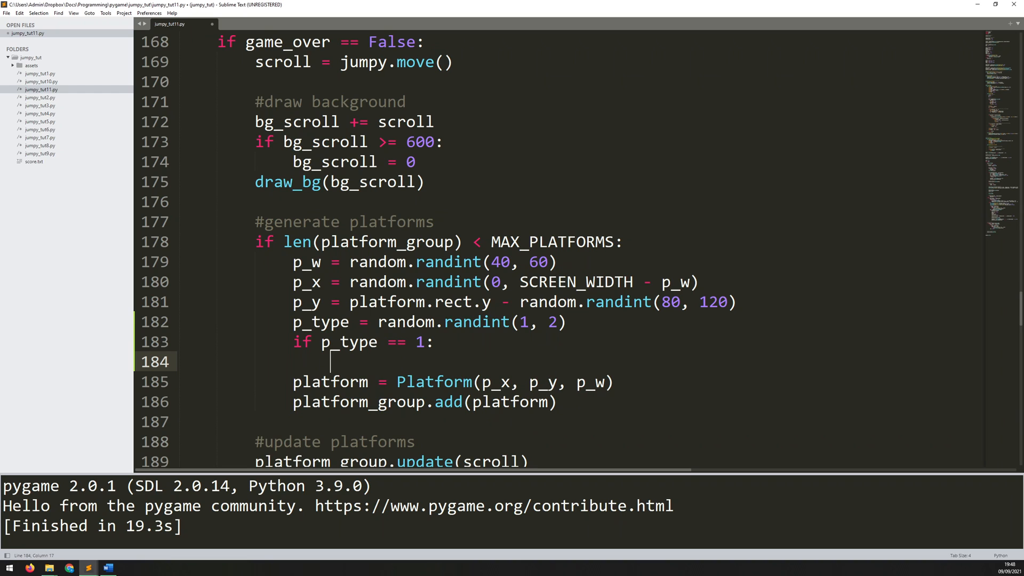
type("p_moving = True")
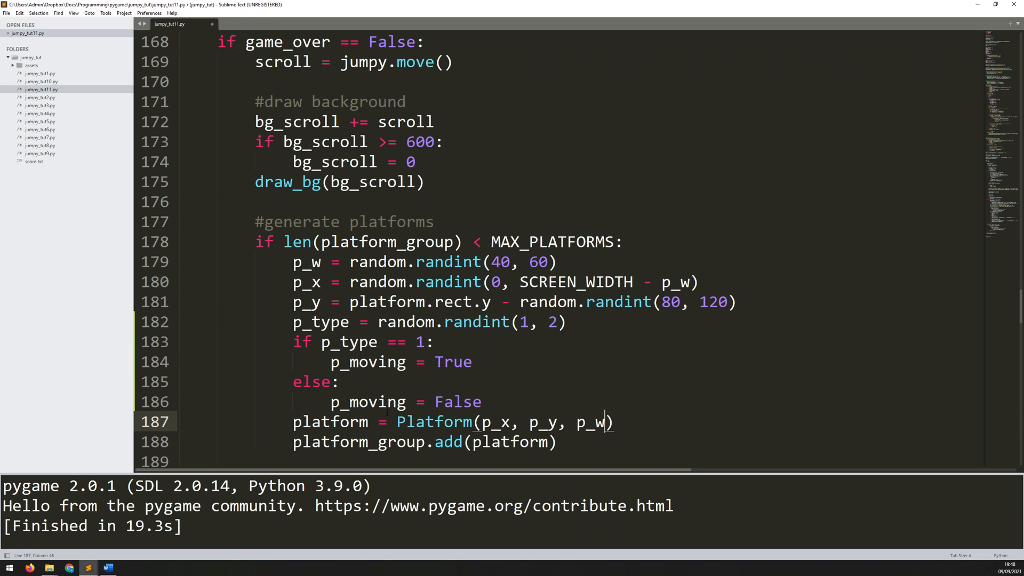
type(", p_moving")
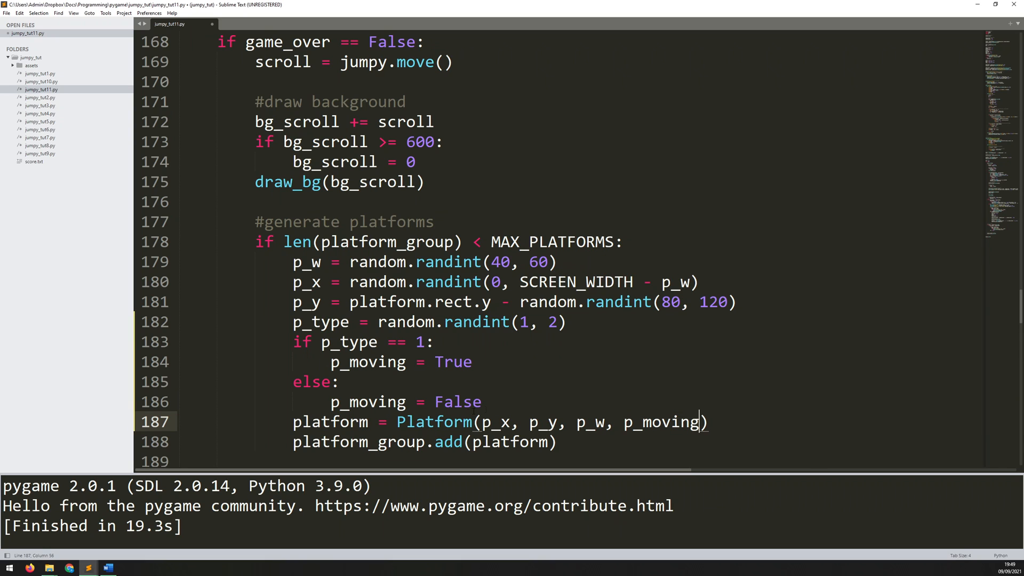
Run the game, add moving to Platform.__init__'s parameters after width, and run again.
key("ctrl+b")
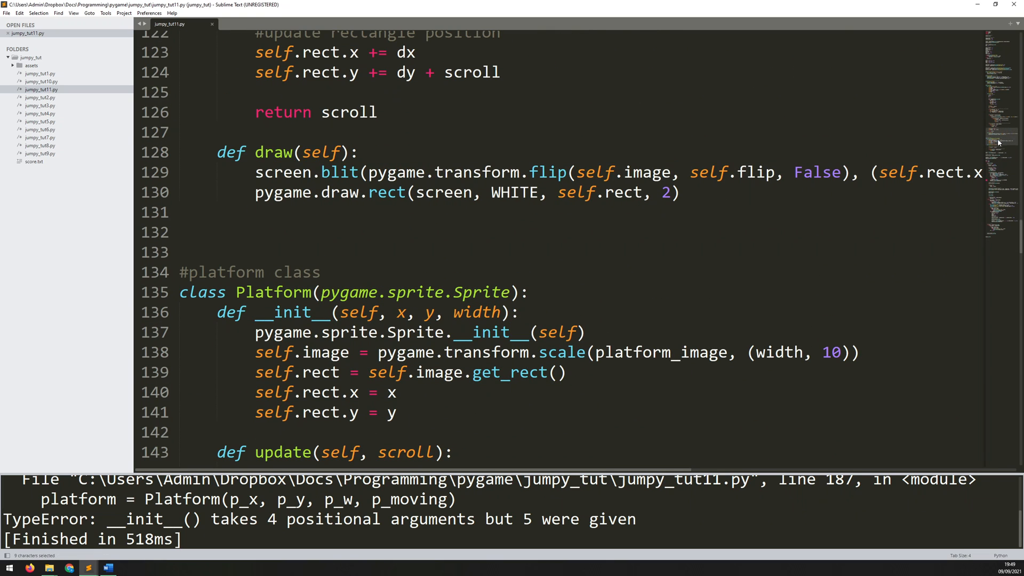
left_click_drag(349, 313, 499, 312)
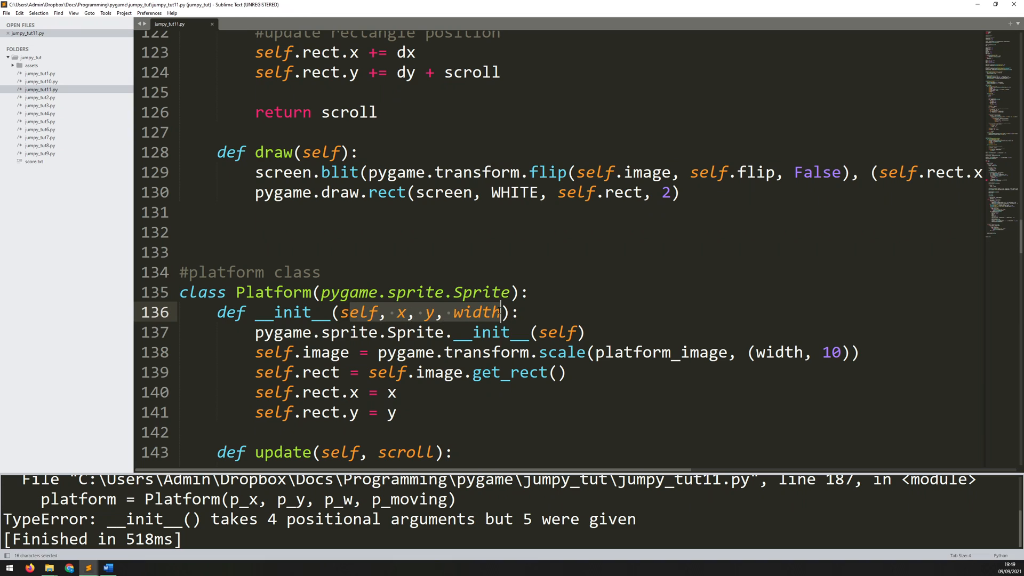
left_click(501, 313)
type(", moving")
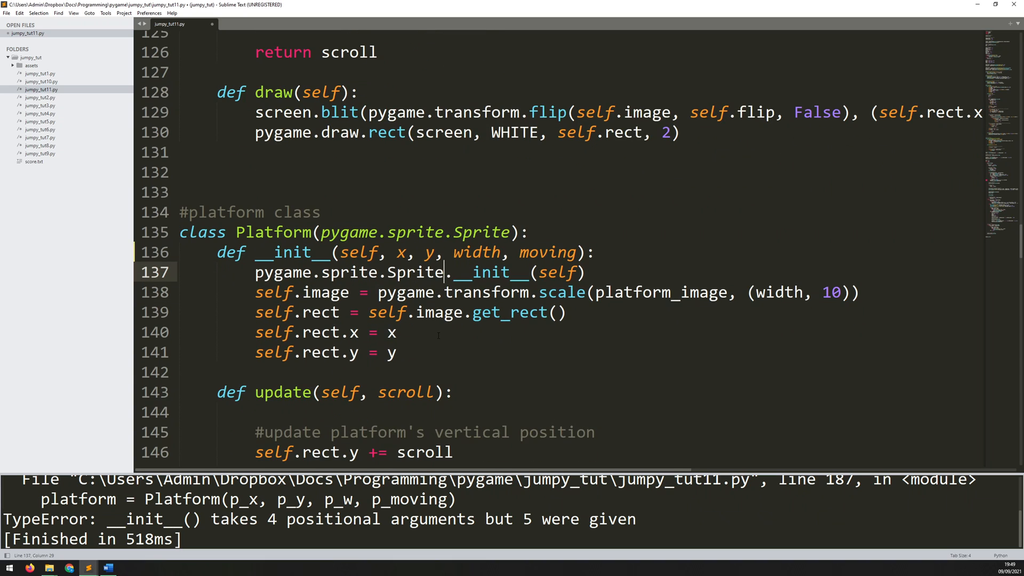
key("ctrl+b")
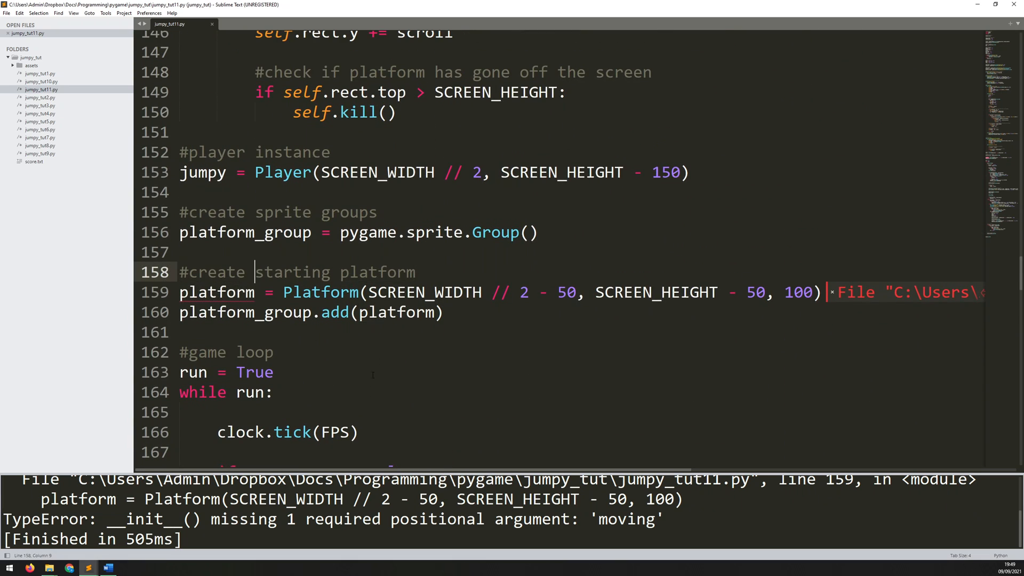
Pass False for moving in the starting Platform() call, run the game error-free, then close it.
scroll("down", 3)
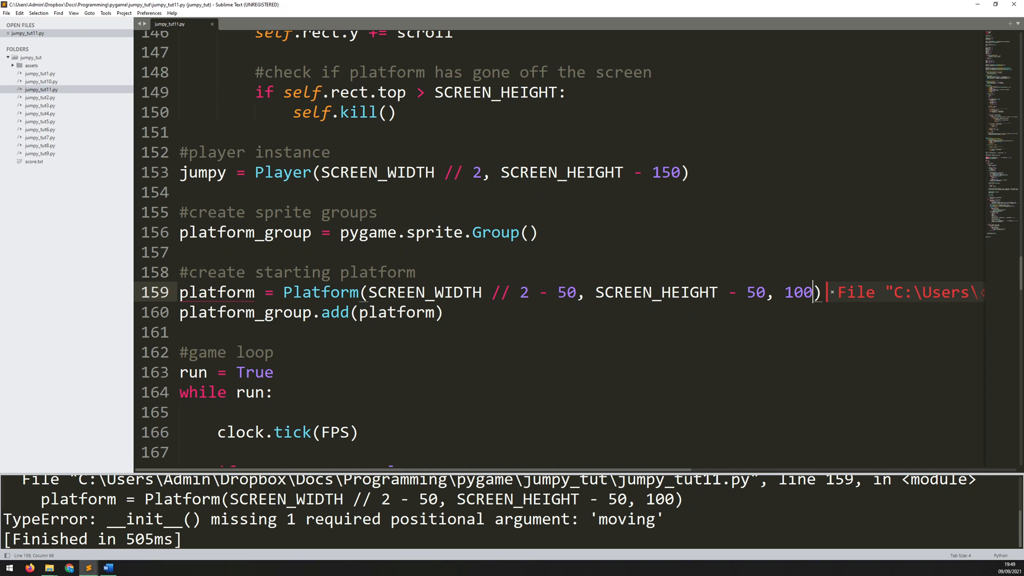
type(",")
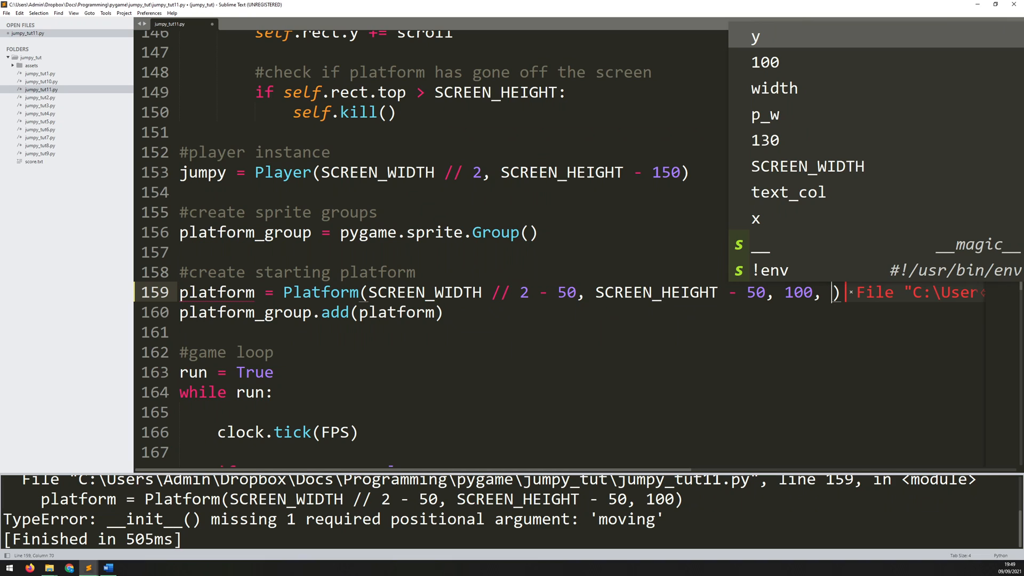
type("Fal")
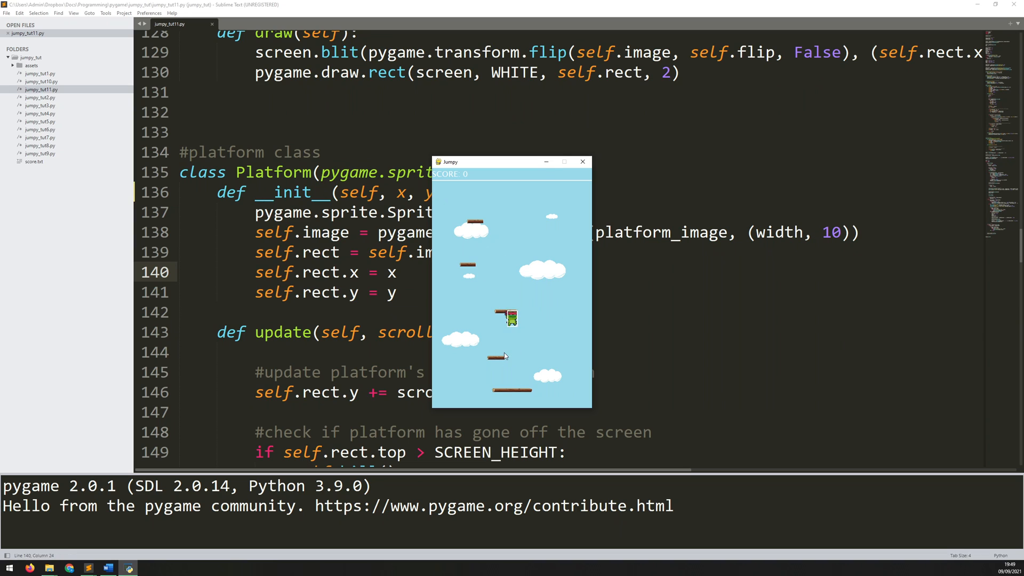
left_click(583, 162)
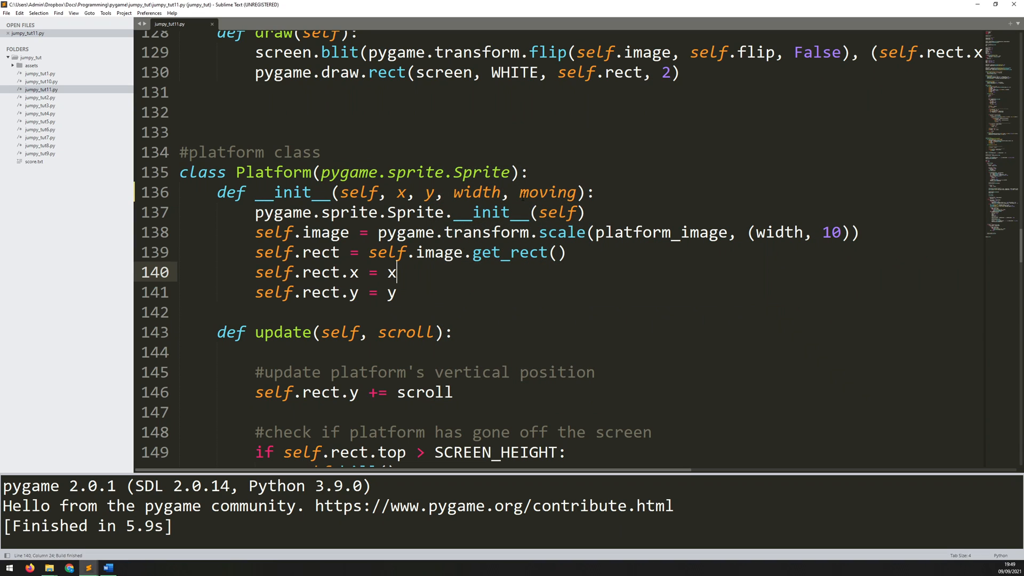
double_click(549, 192)
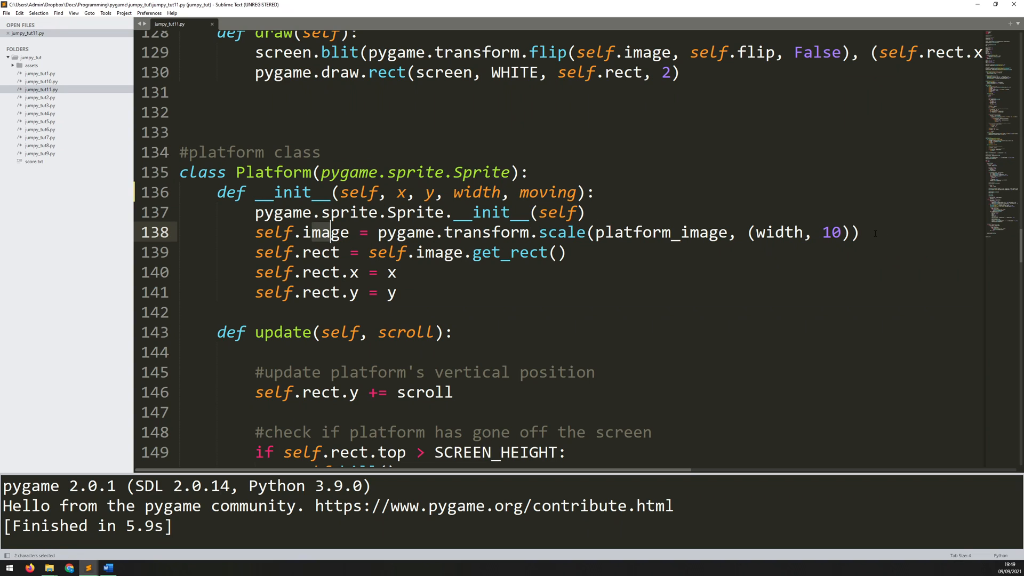
Store self.moving = moving and self.move_counter = random.randint(0, 50) in Platform.__init__.
type("self.moving")
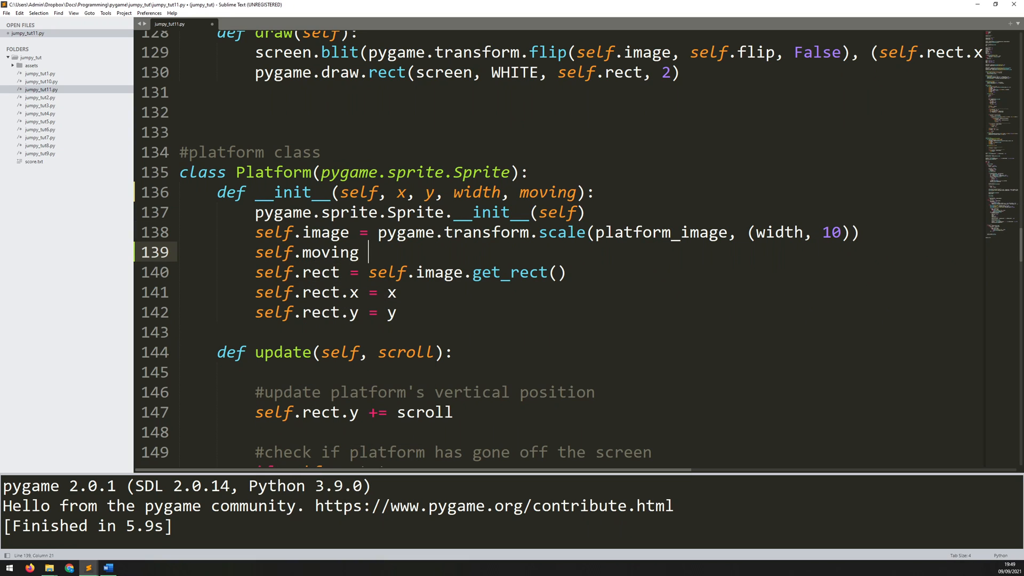
type("= moving")
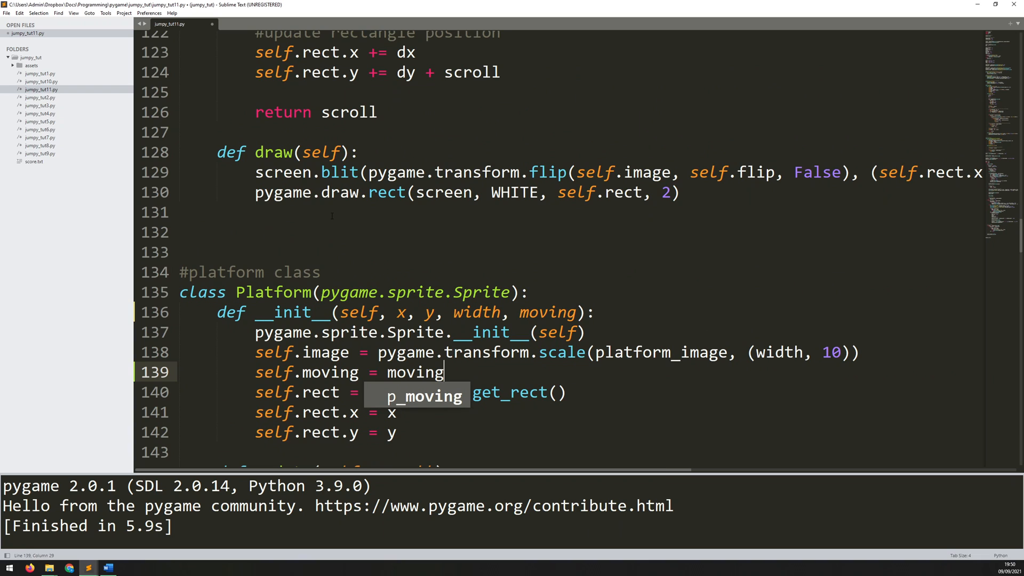
scroll("down", 3)
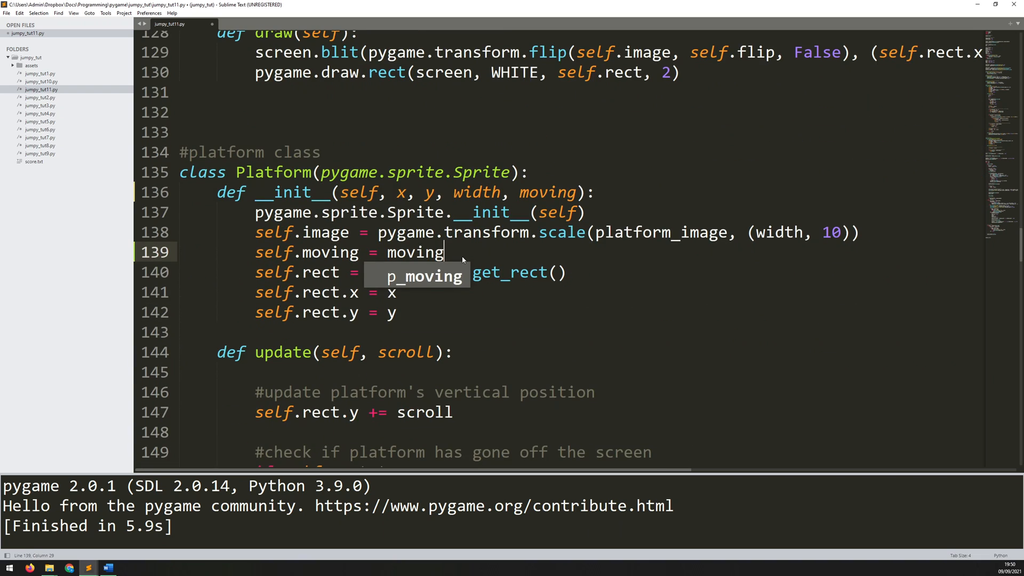
mouse_move(463, 257)
type("self")
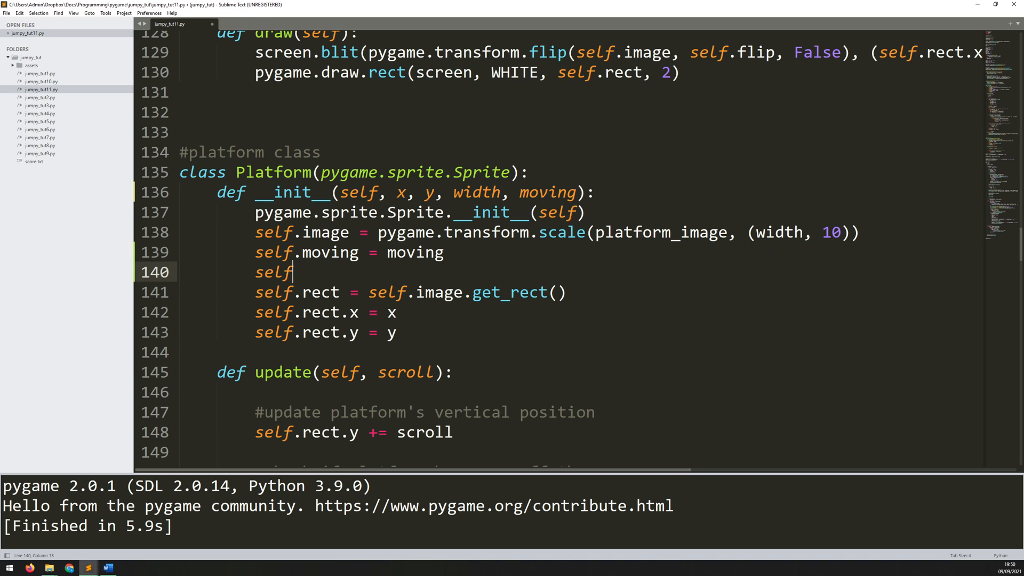
type(".move_co")
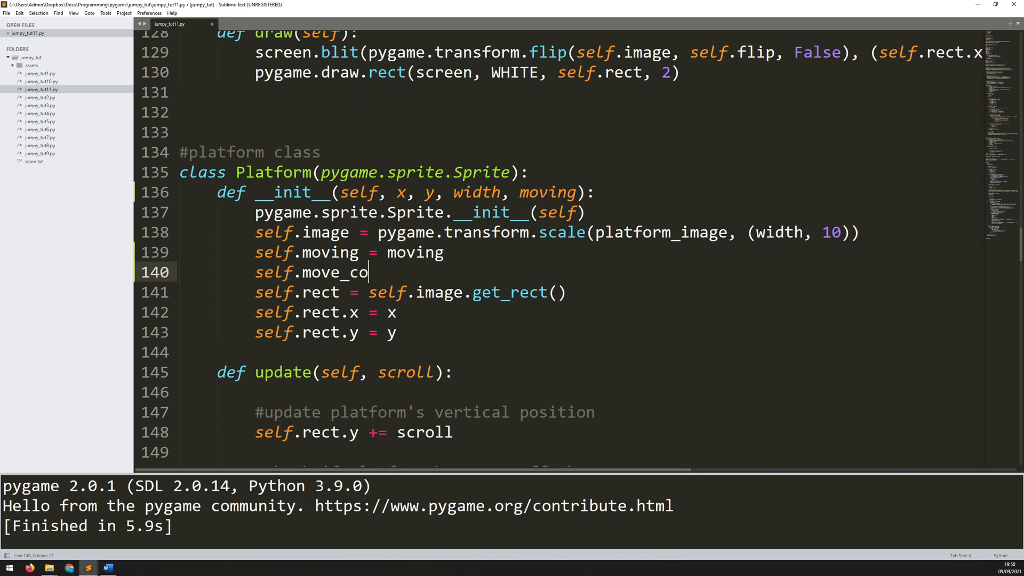
type("unter =")
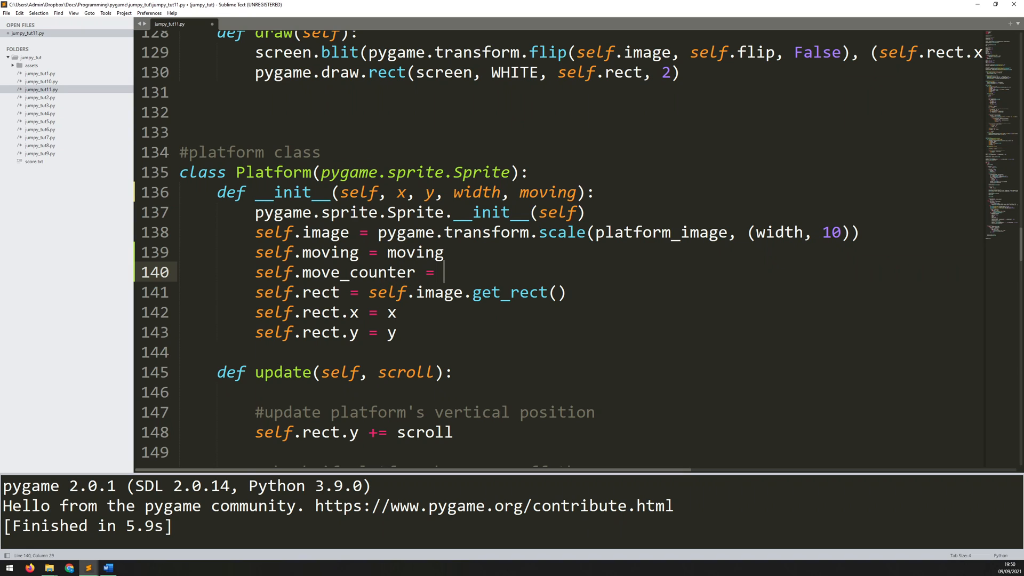
type("random")
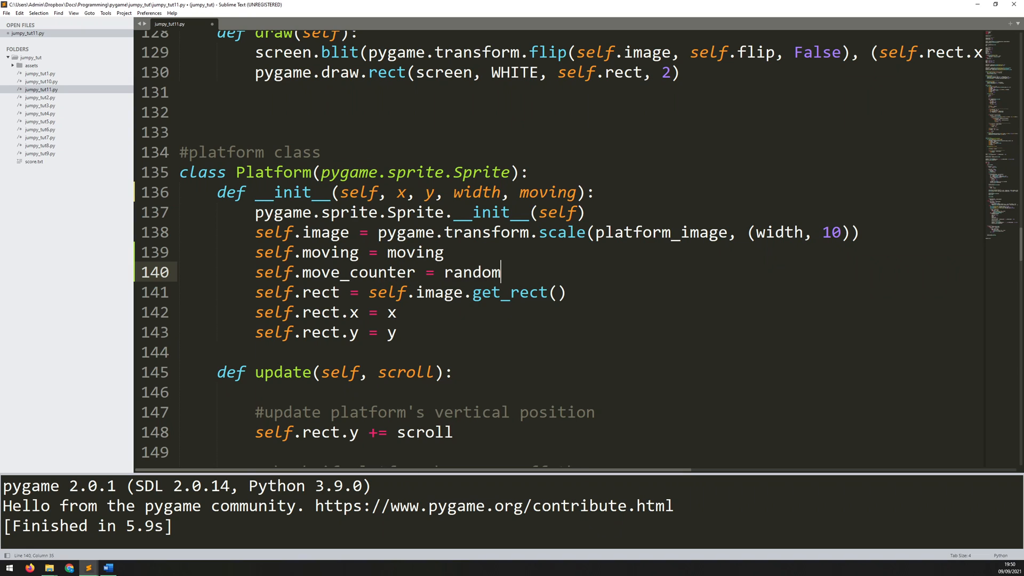
type(".")
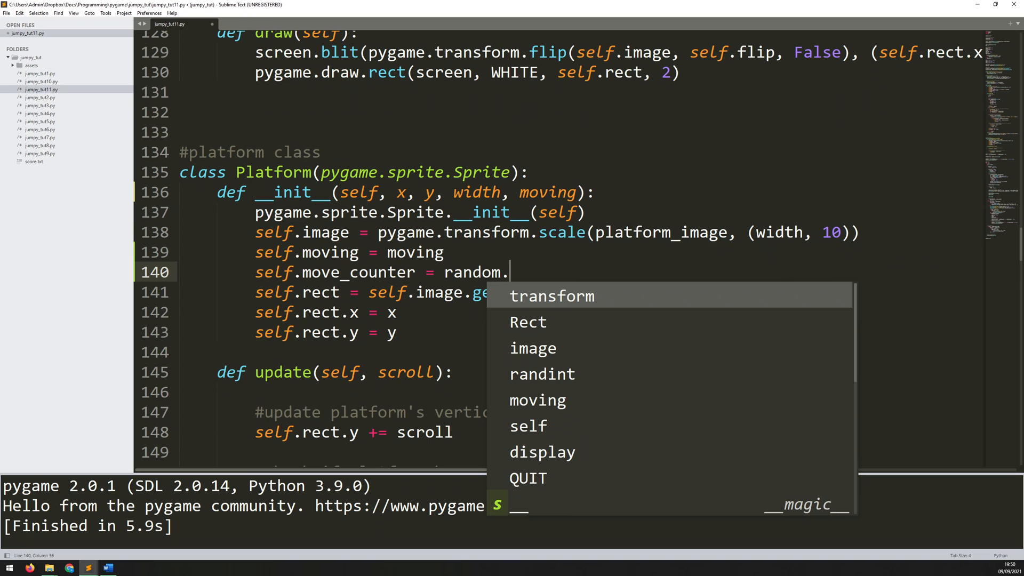
type("randint(0")
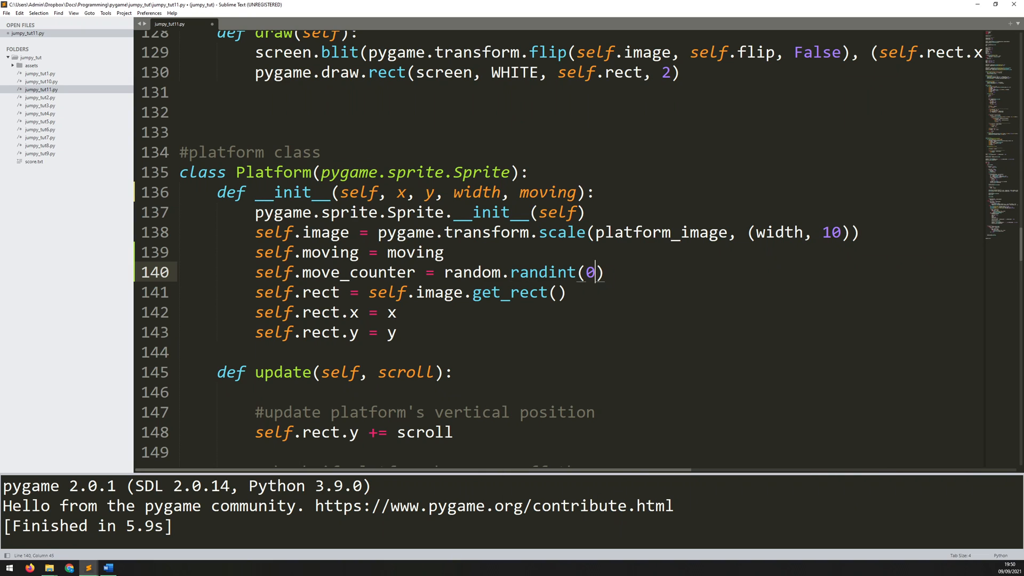
type(", 50")
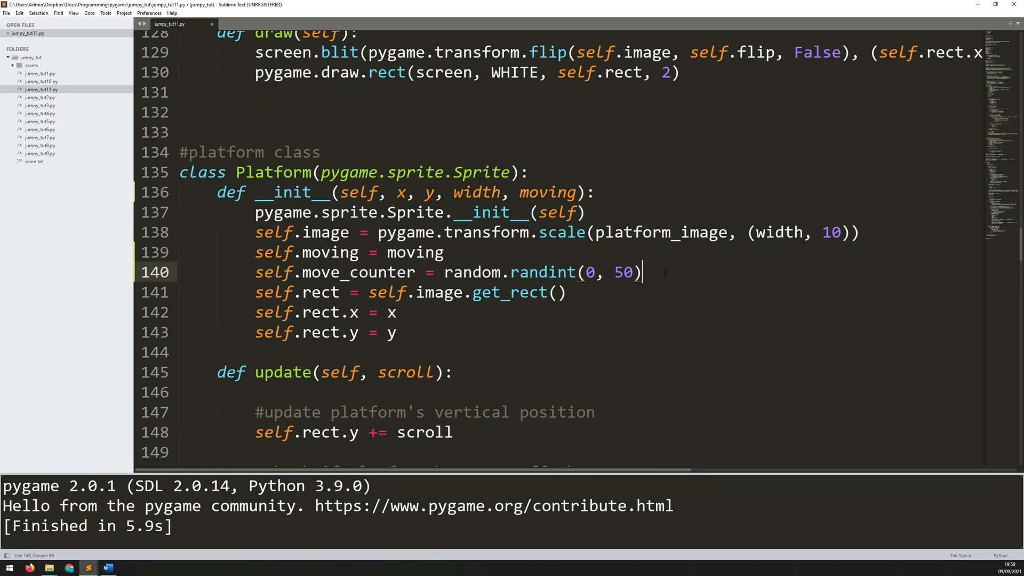
Add self.direction = random.choice([-1, 1]) to Platform.__init__.
key("enter")
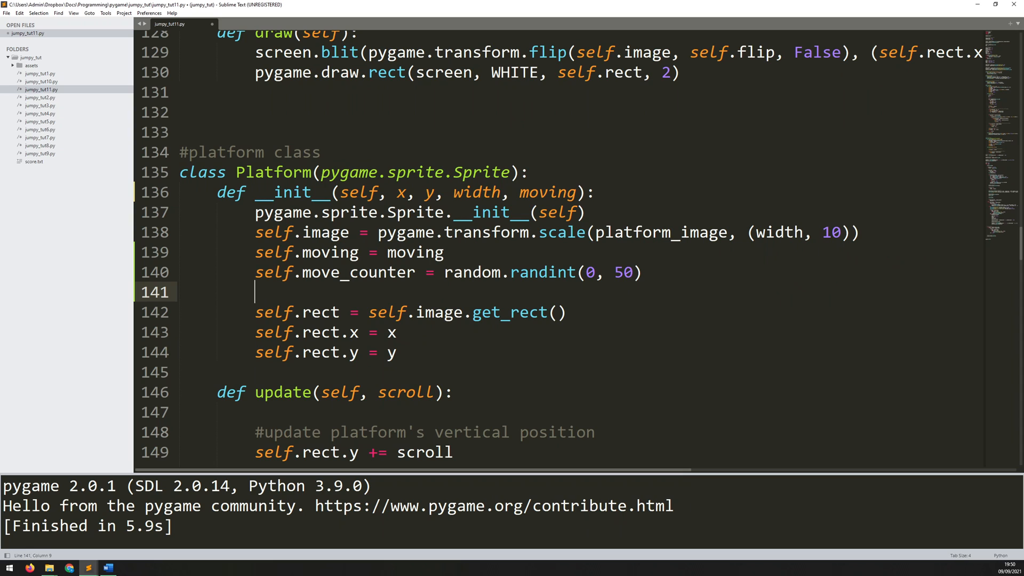
type("self.direc")
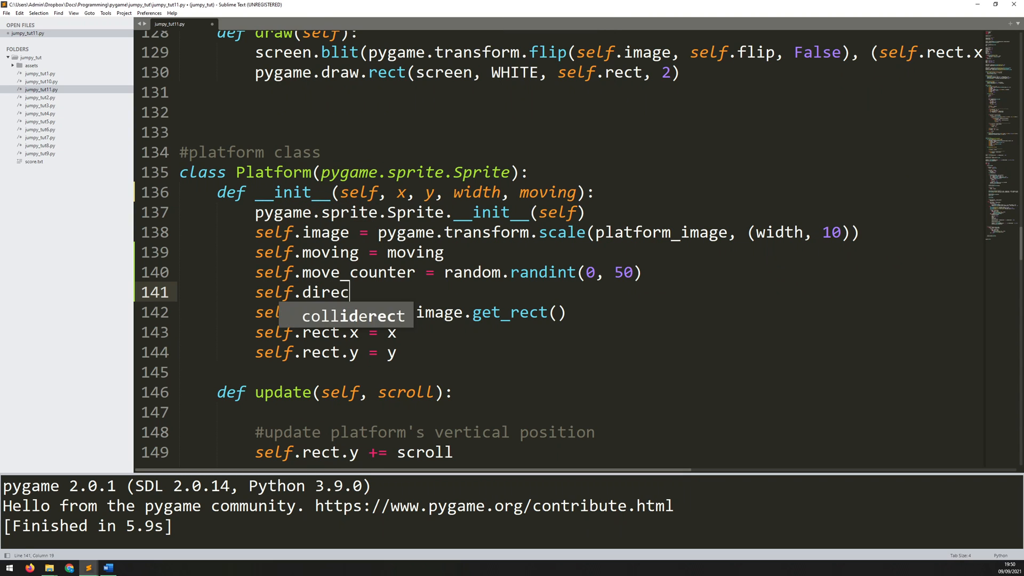
type("tion = rand")
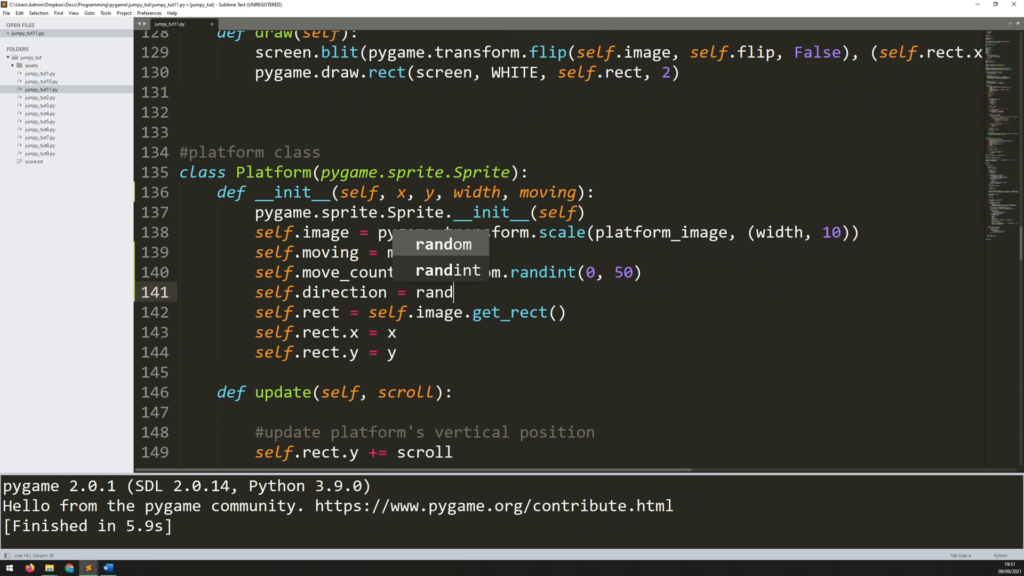
key("Tab")
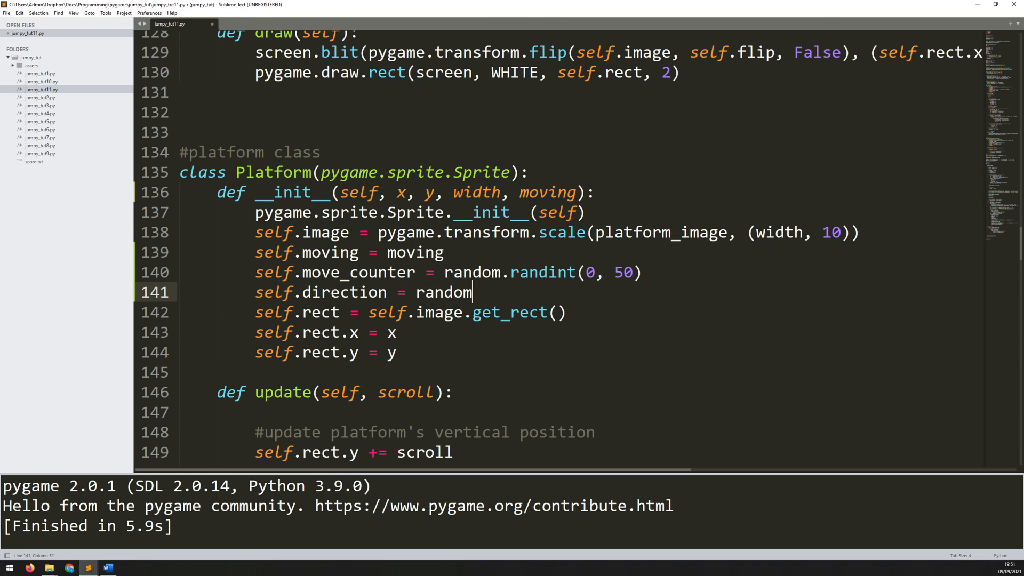
type(".choice")
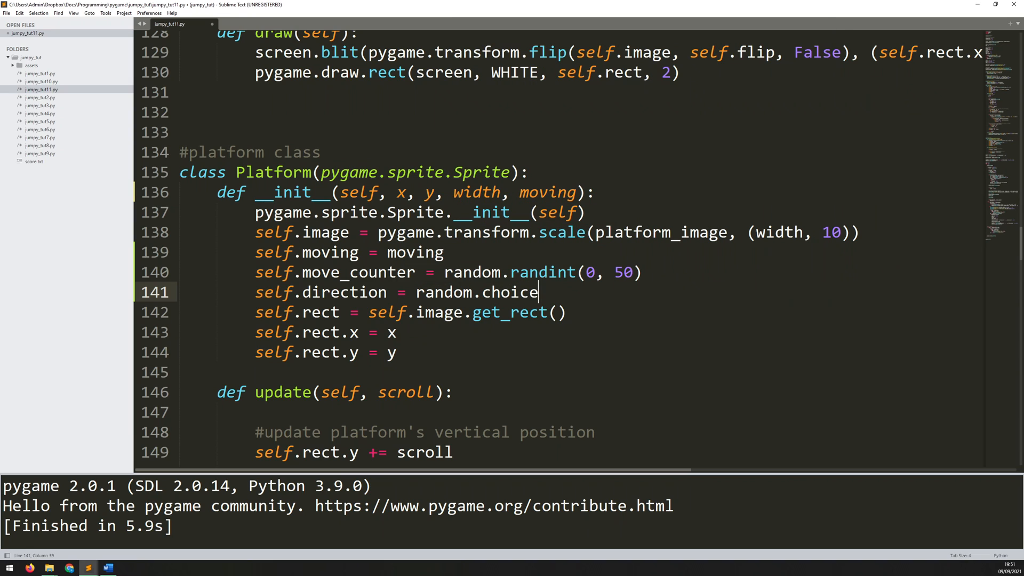
type("[")
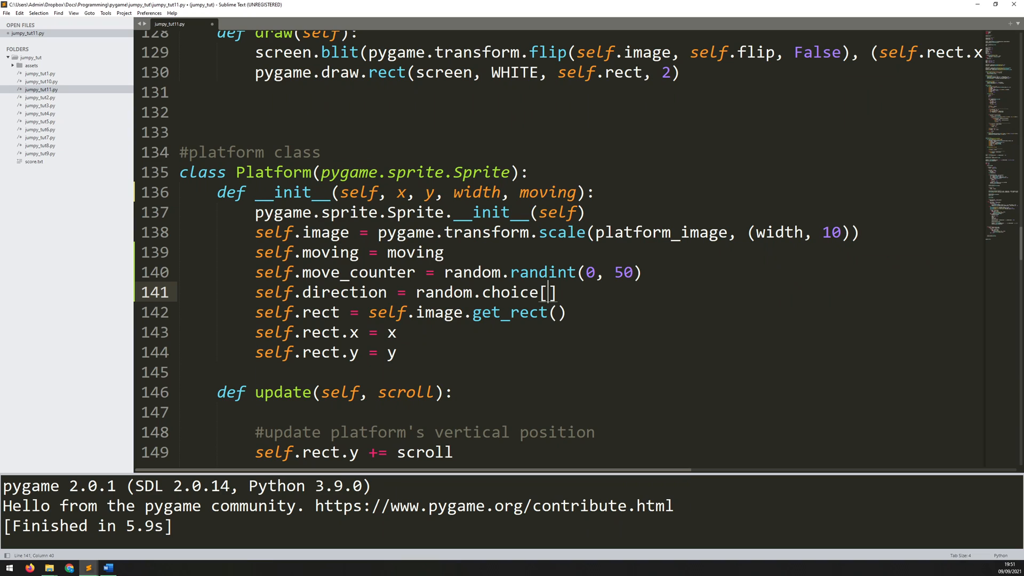
type("([")
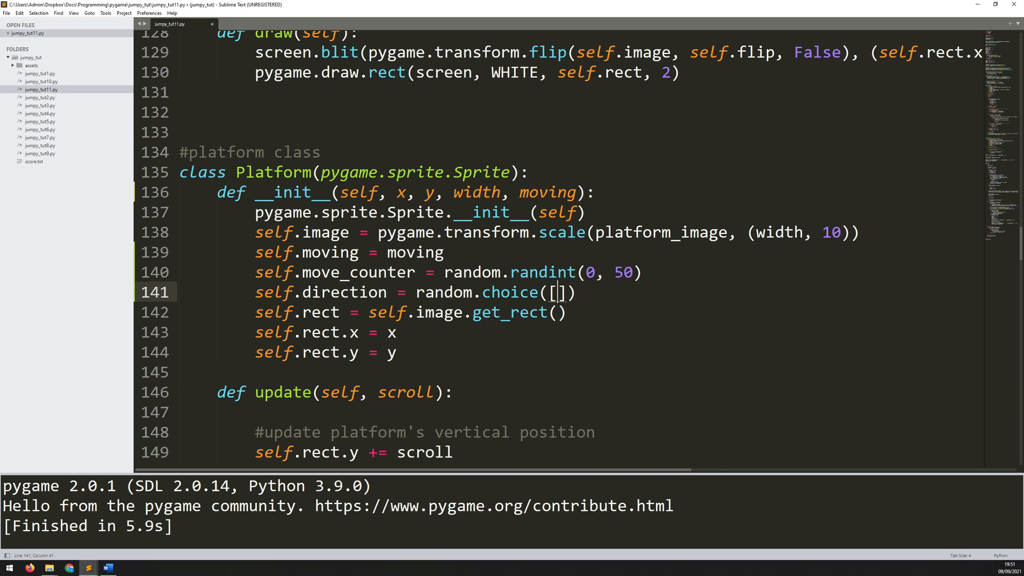
type("-1")
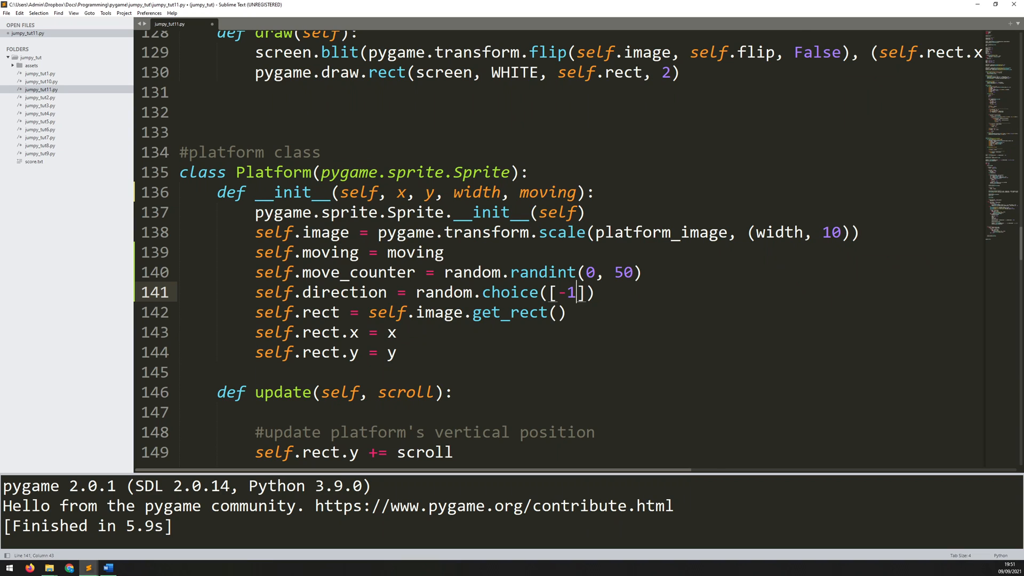
type(", 1")
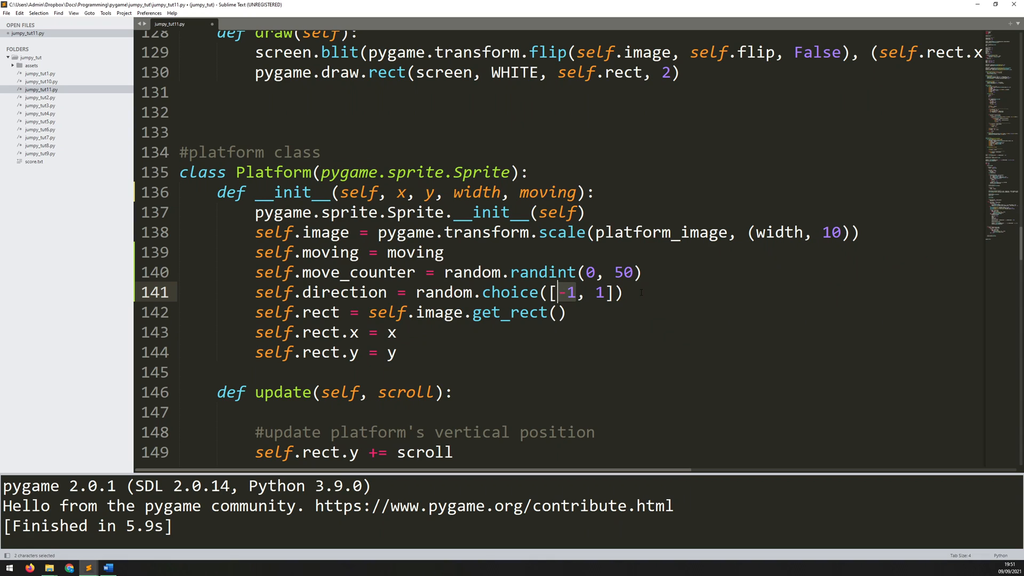
left_click(625, 292)
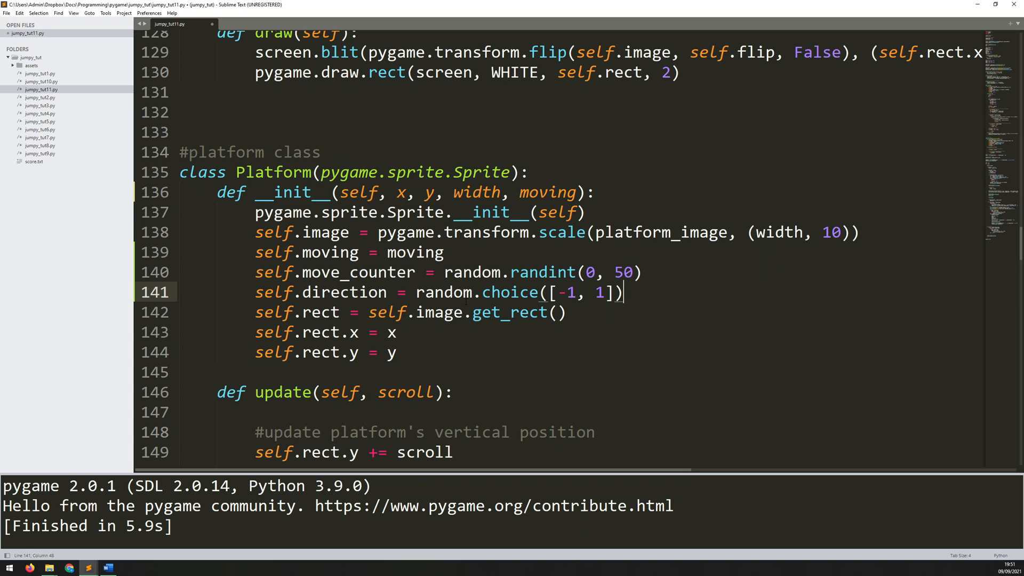
scroll("down", 3)
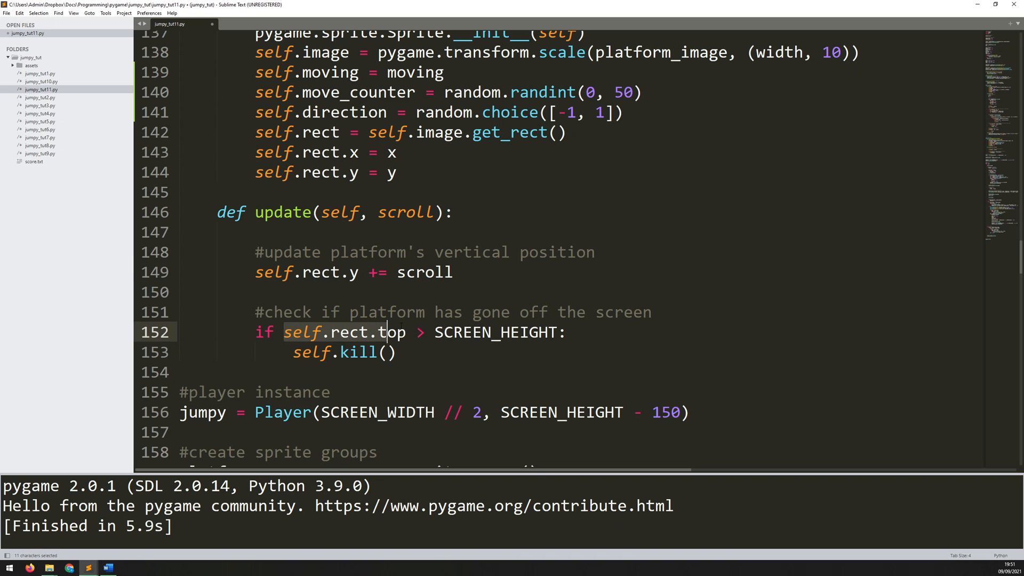
In update(), add a 'moving platform side to side' comment and 'if self.moving == True:'.
left_click_drag(390, 331, 397, 352)
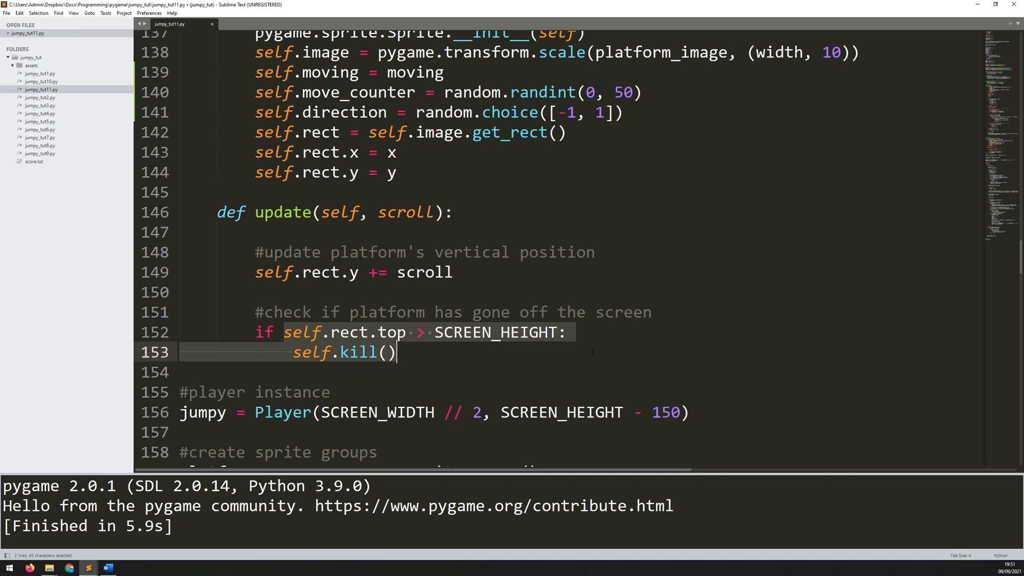
left_click(399, 352)
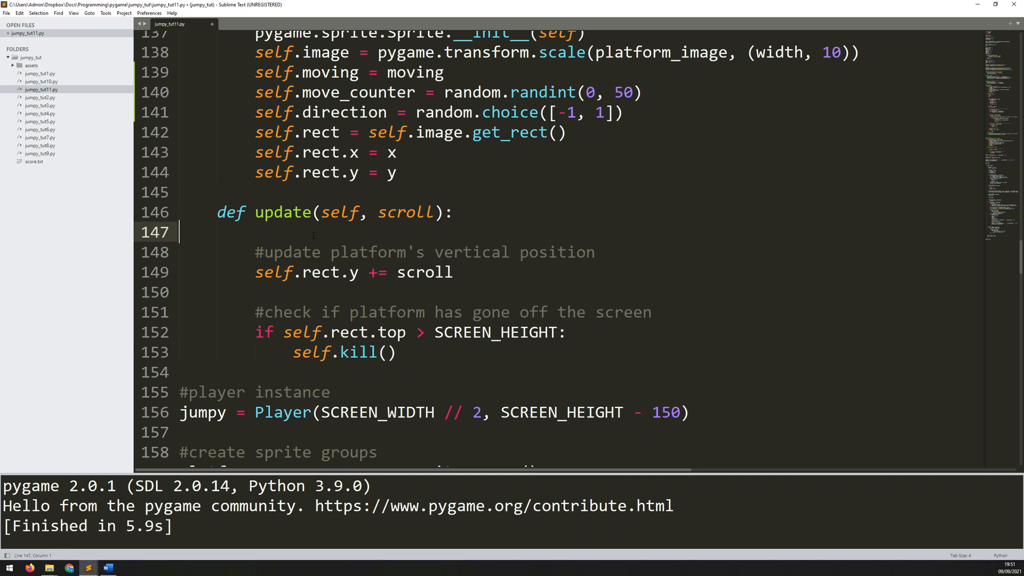
key("tab")
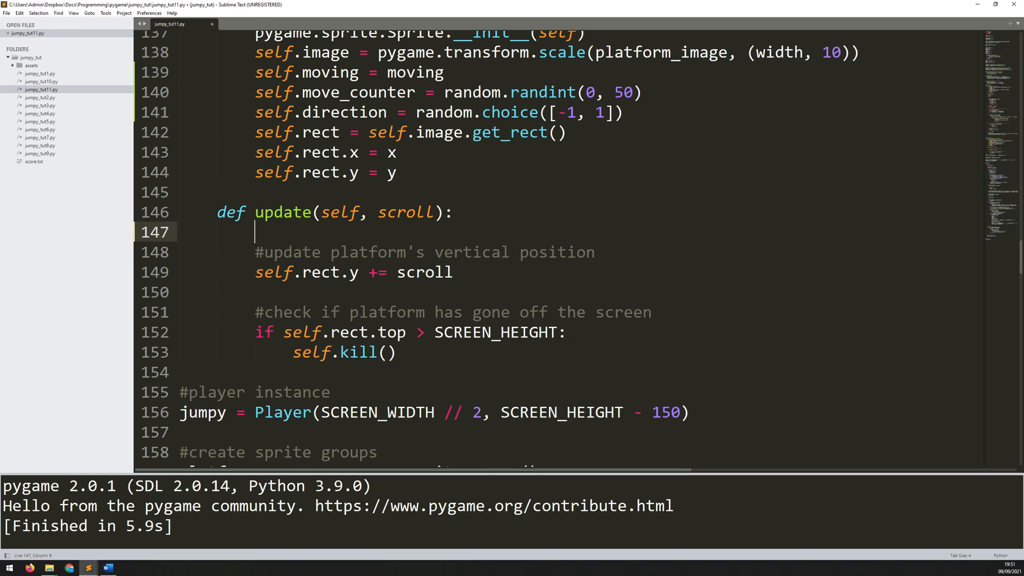
type("#moving")
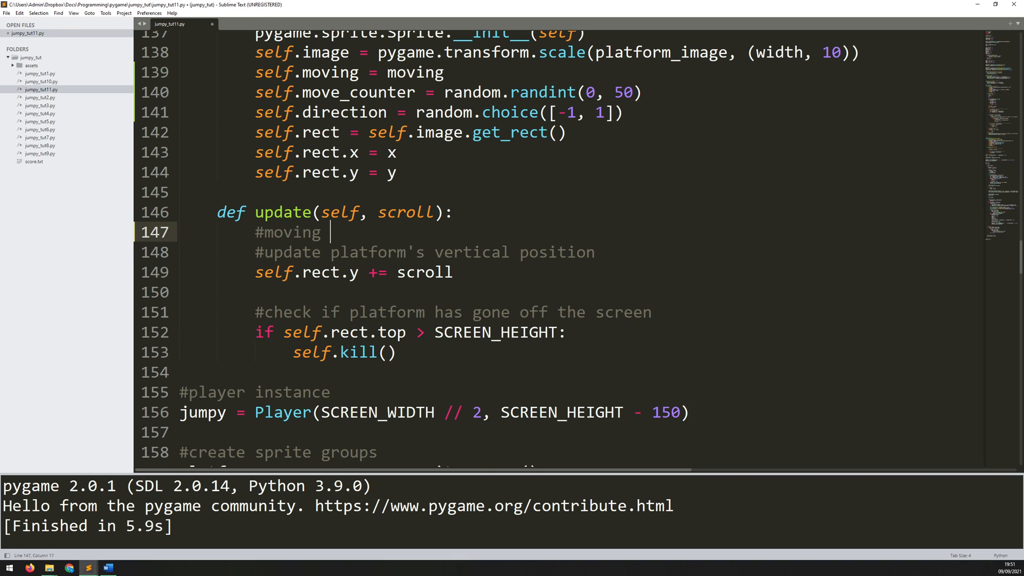
type("platform side to side if it is a moving platform")
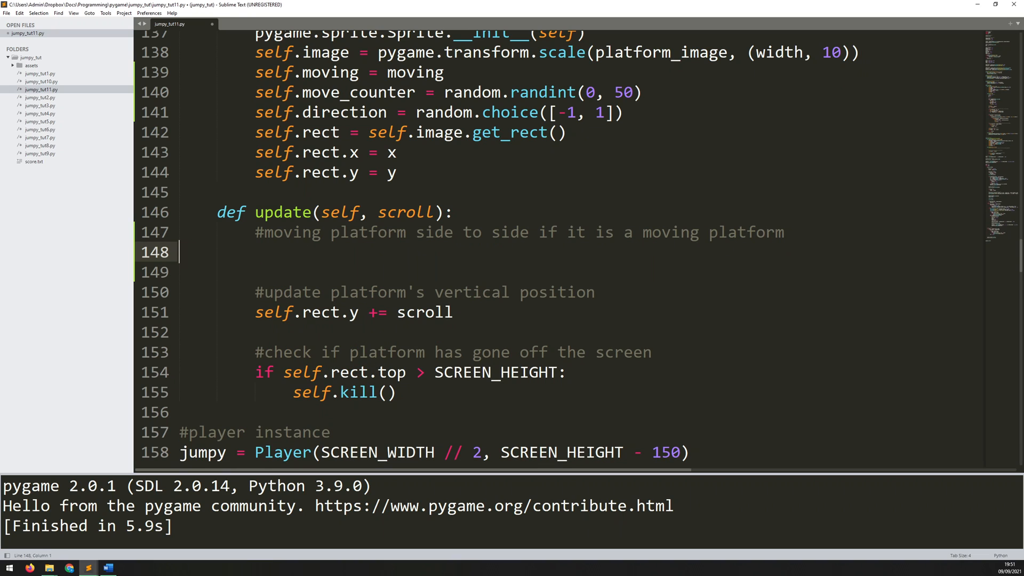
key("Tab")
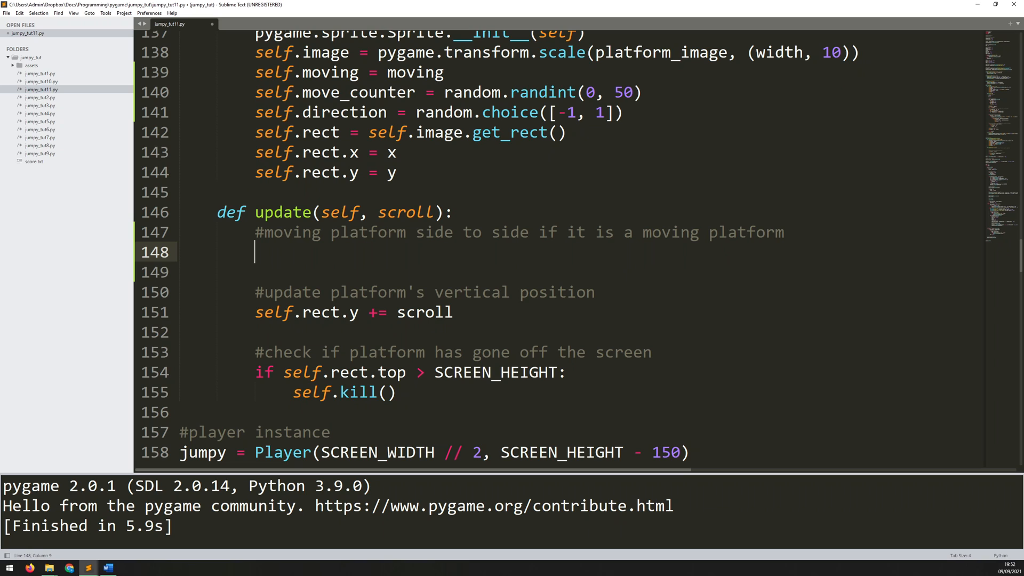
type("i")
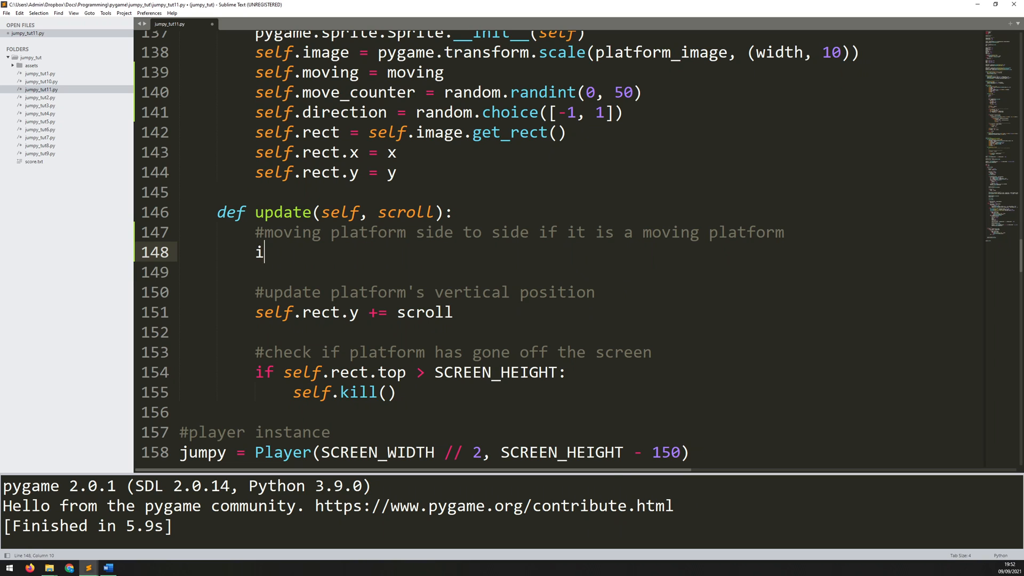
type("f self.mo")
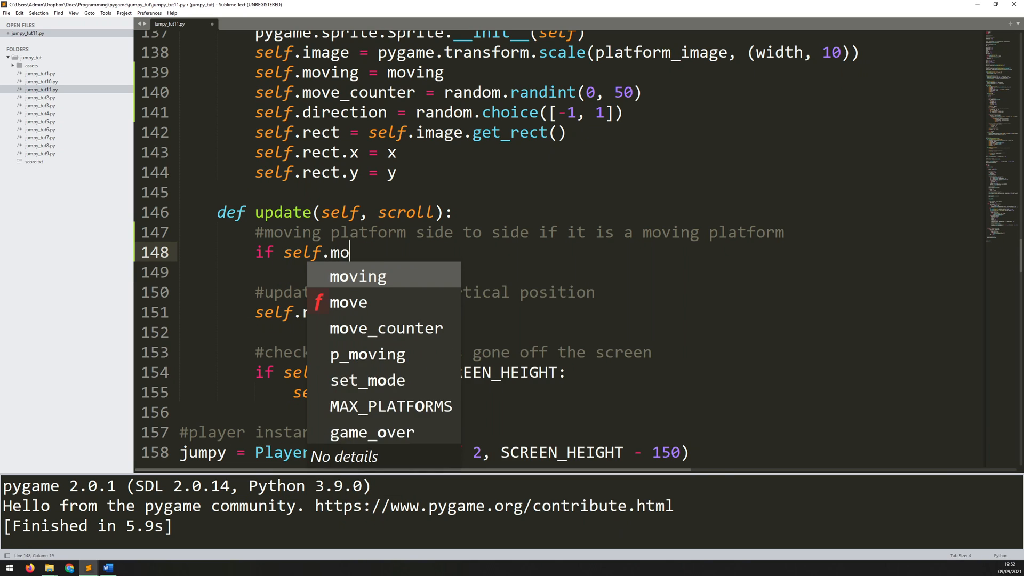
type("ving == True:")
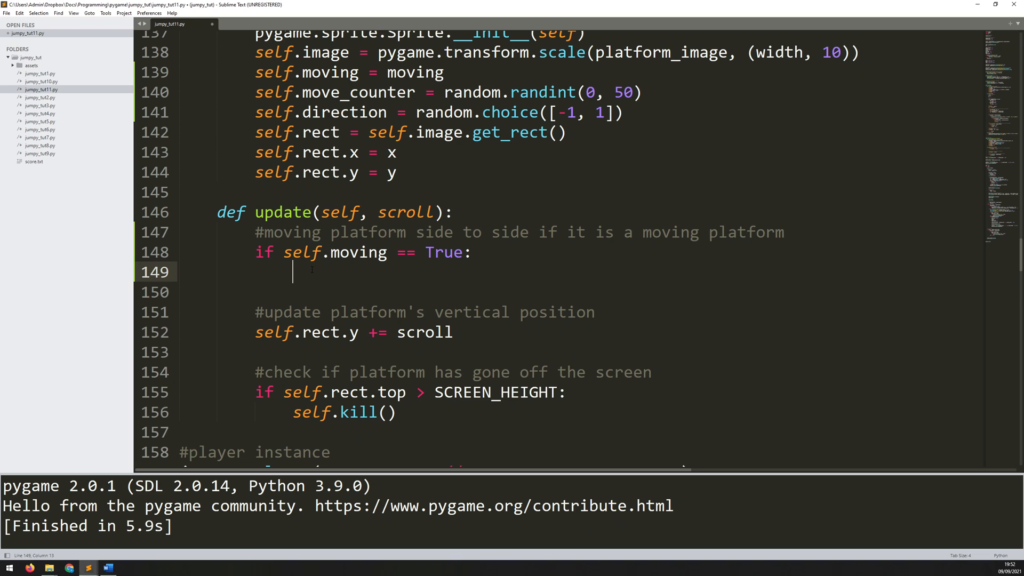
mouse_move(332, 267)
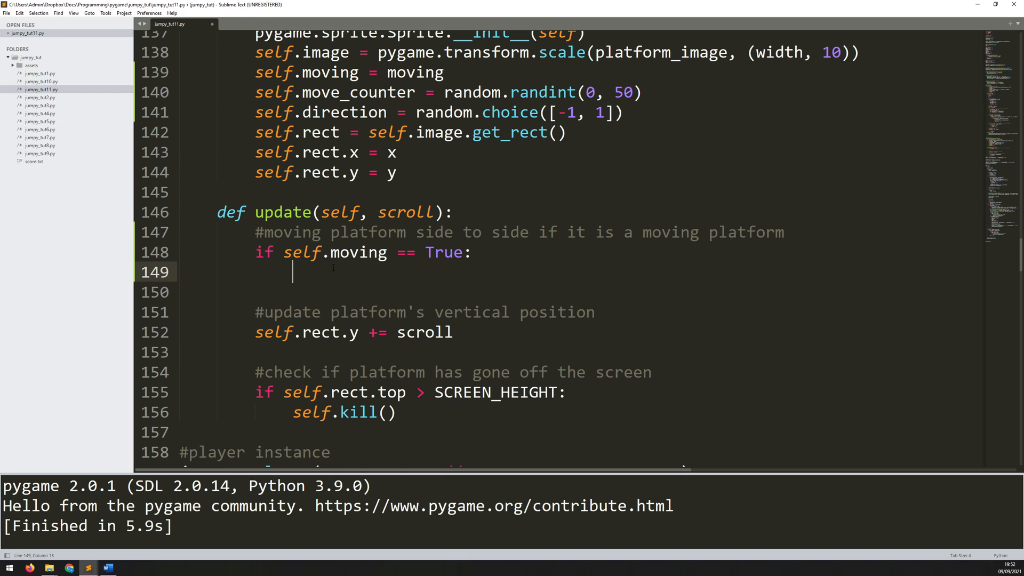
Under that check, add self.rect.x += self.direction, removing the stray asterisk.
type("self.rect.")
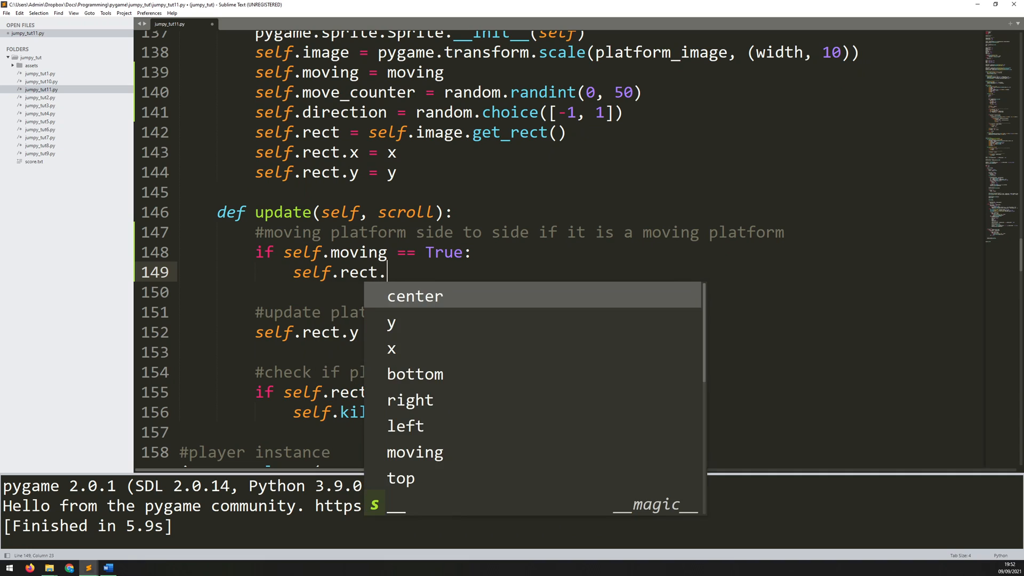
type("x +=")
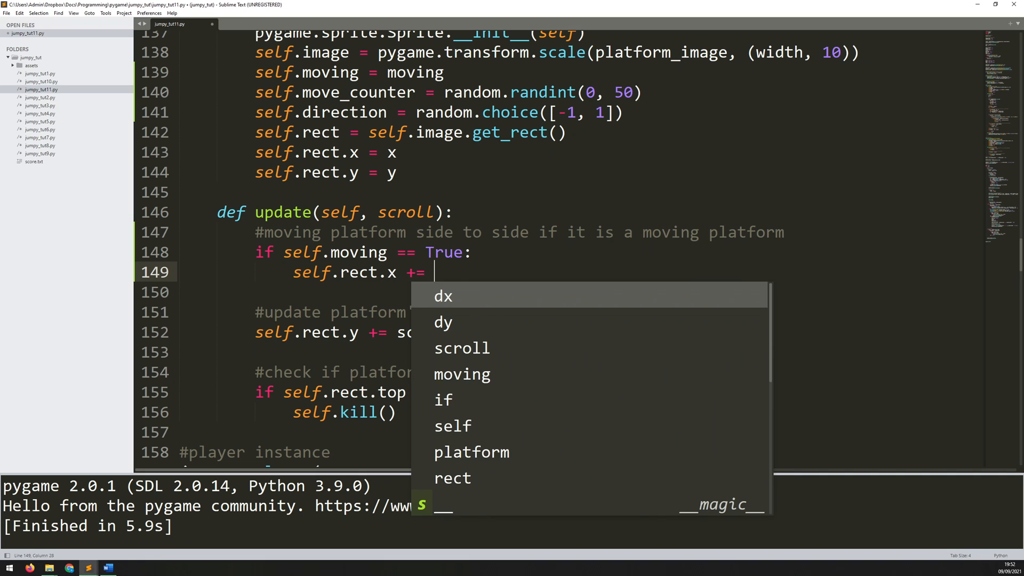
type("self.directi")
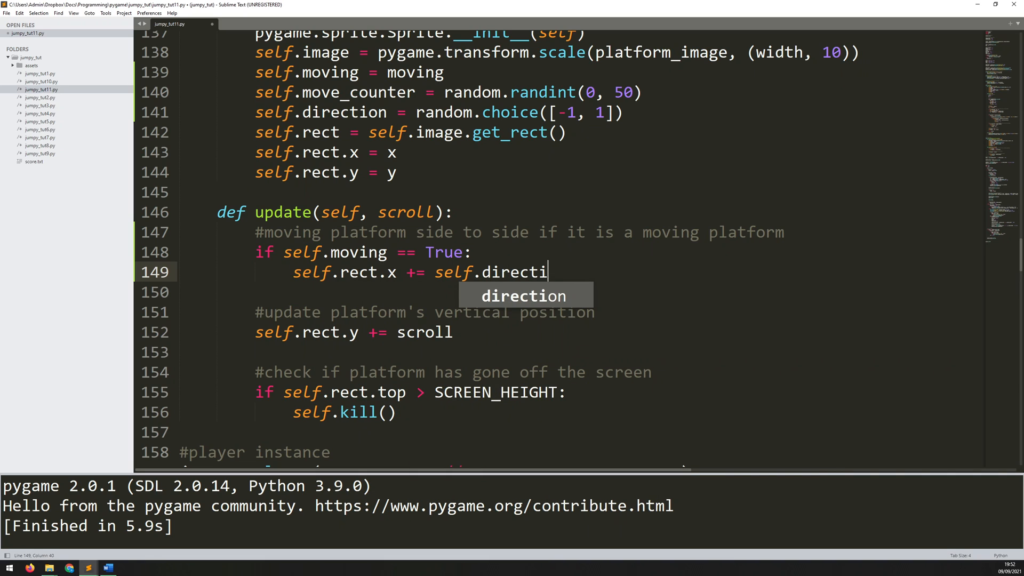
type("on *")
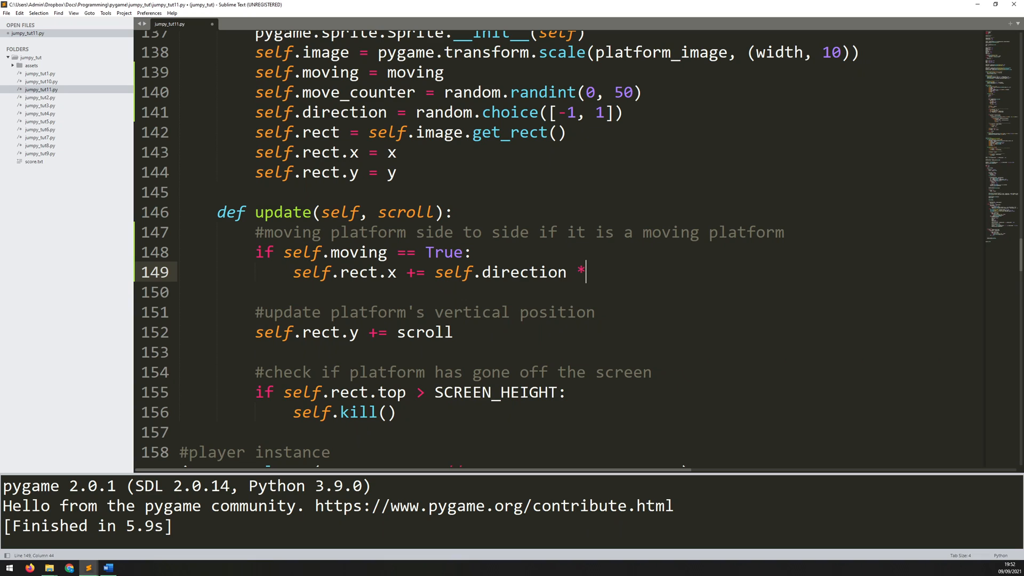
key("BackSpace")
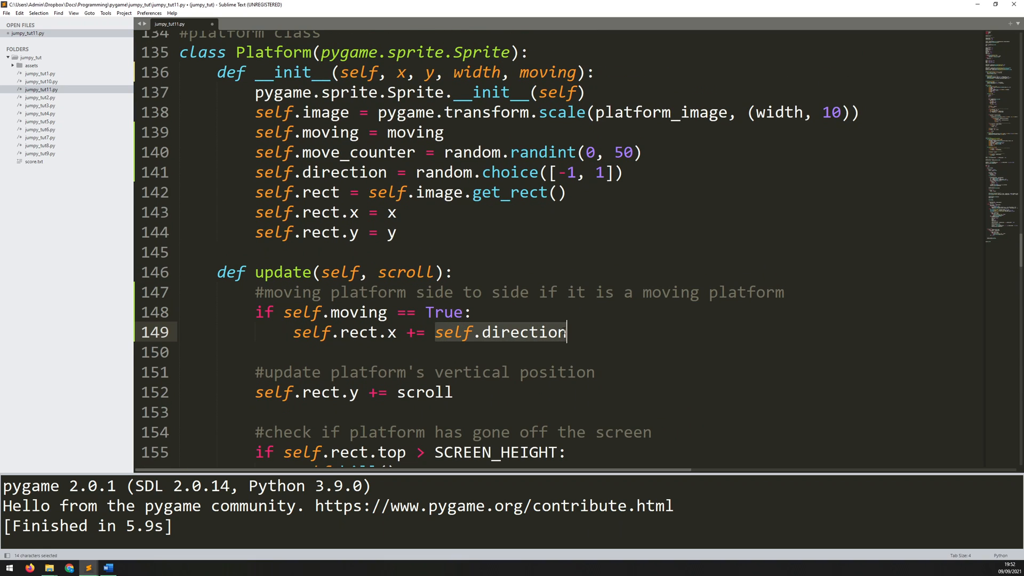
left_click(565, 333)
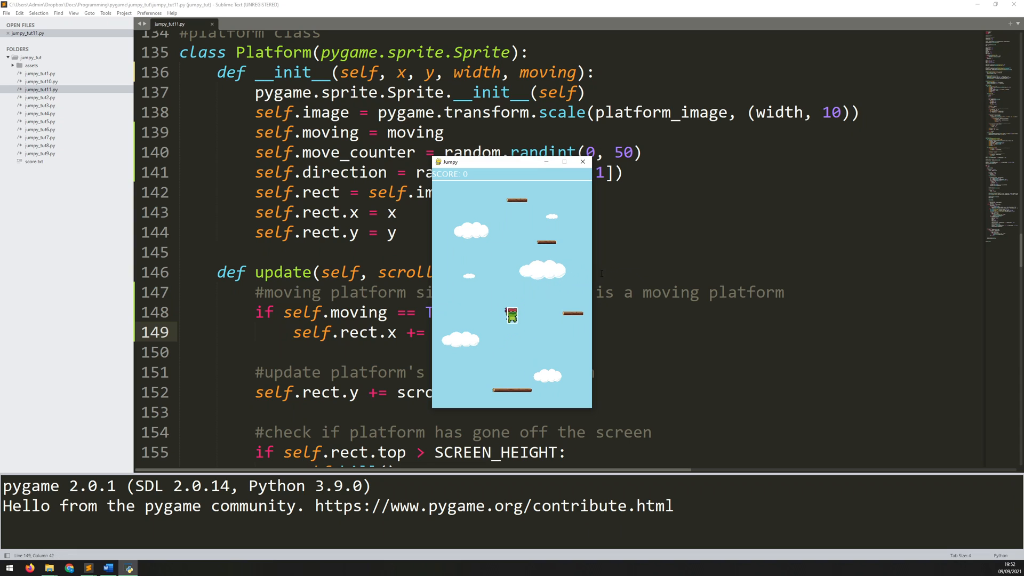
left_click(582, 161)
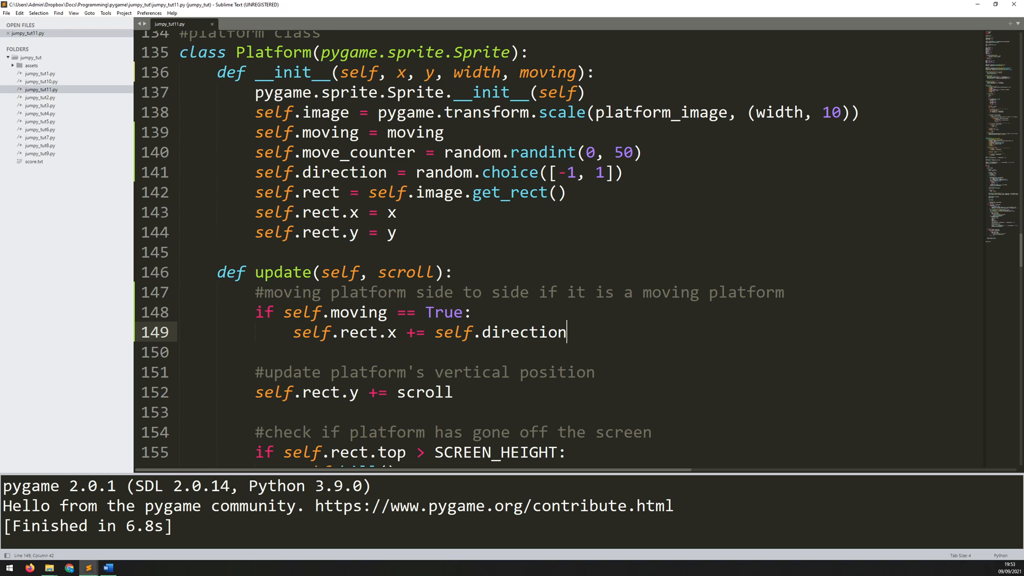
left_click(472, 312)
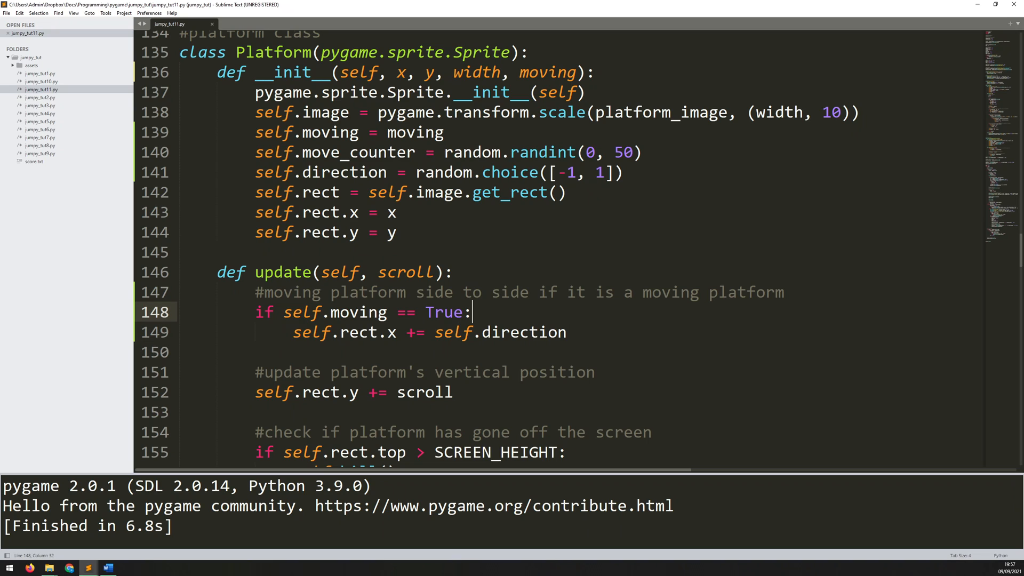
Add self.move_counter += 1 and a 'change platform direction' comment in update().
key("enter")
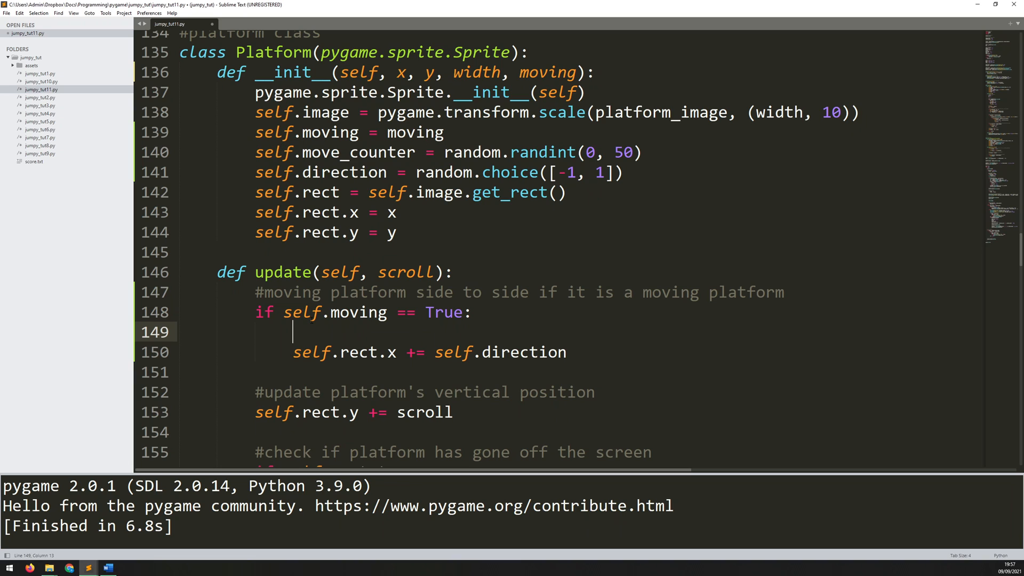
type("s")
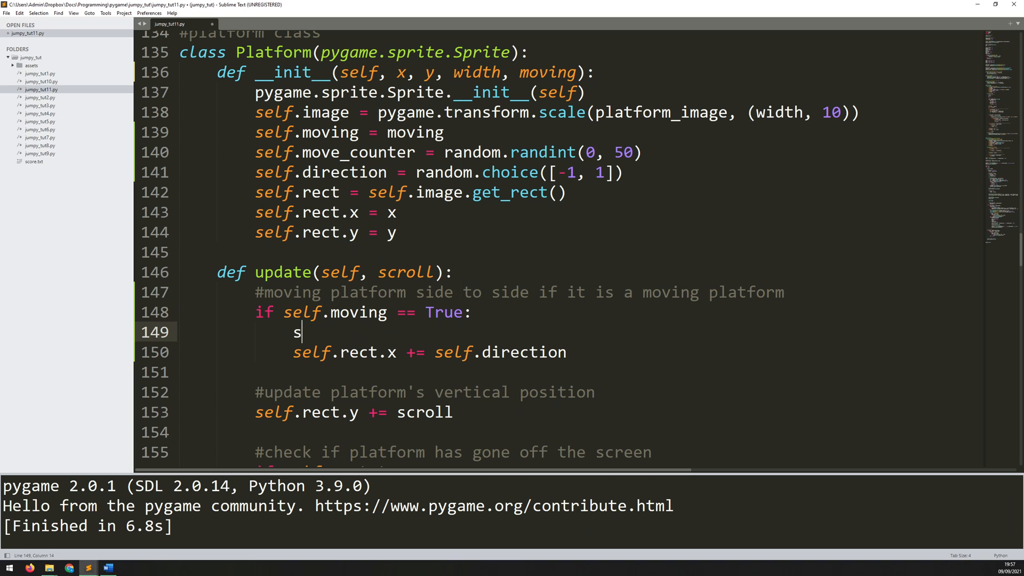
type("elf.move")
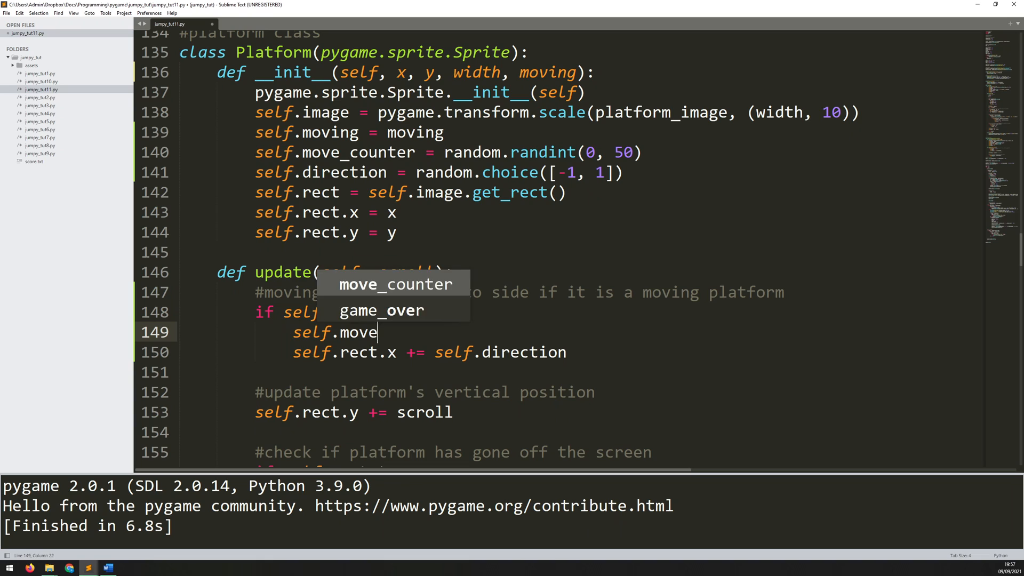
key("Tab")
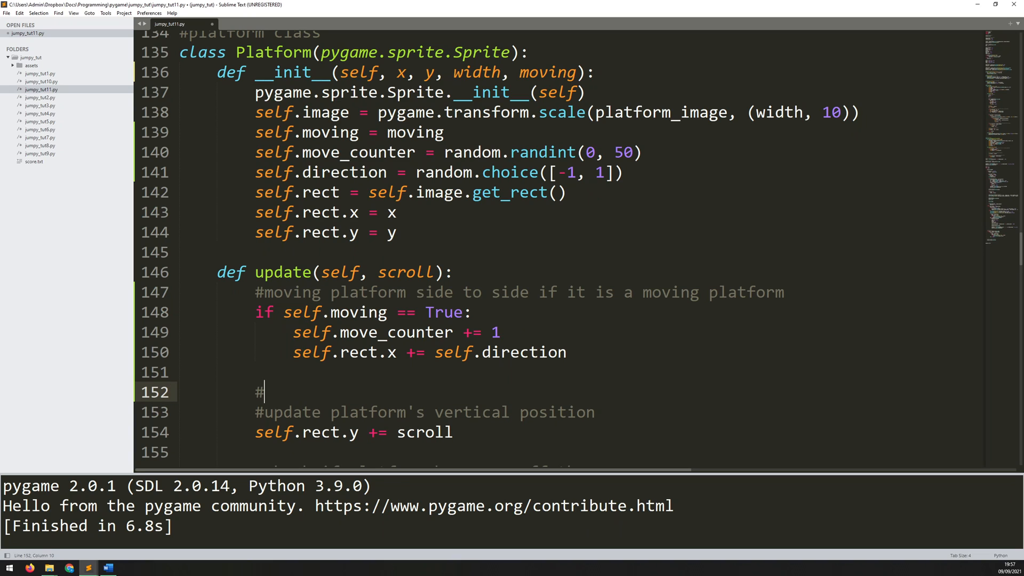
type("change platofrm")
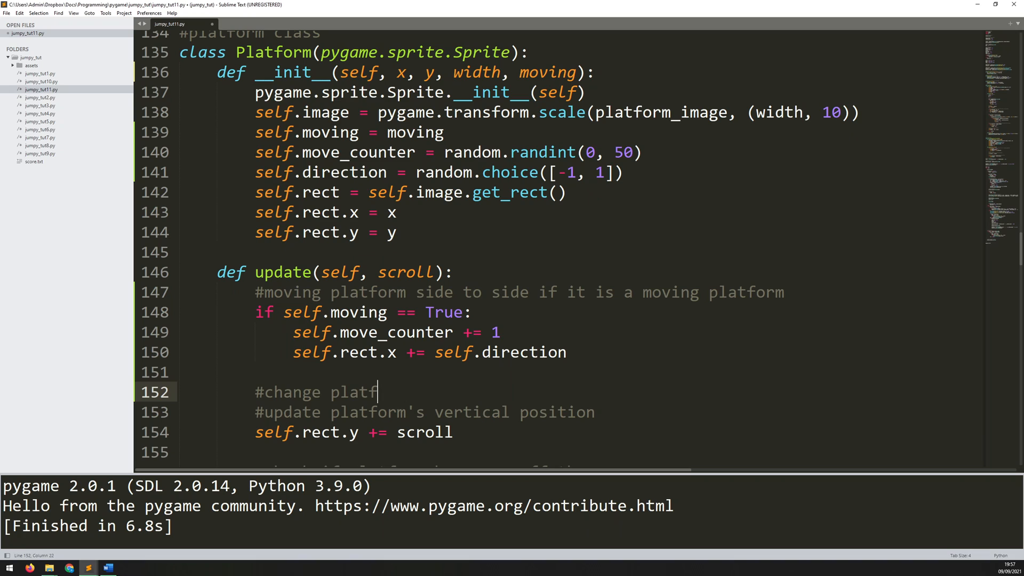
type("orm direction if it has moved fully")
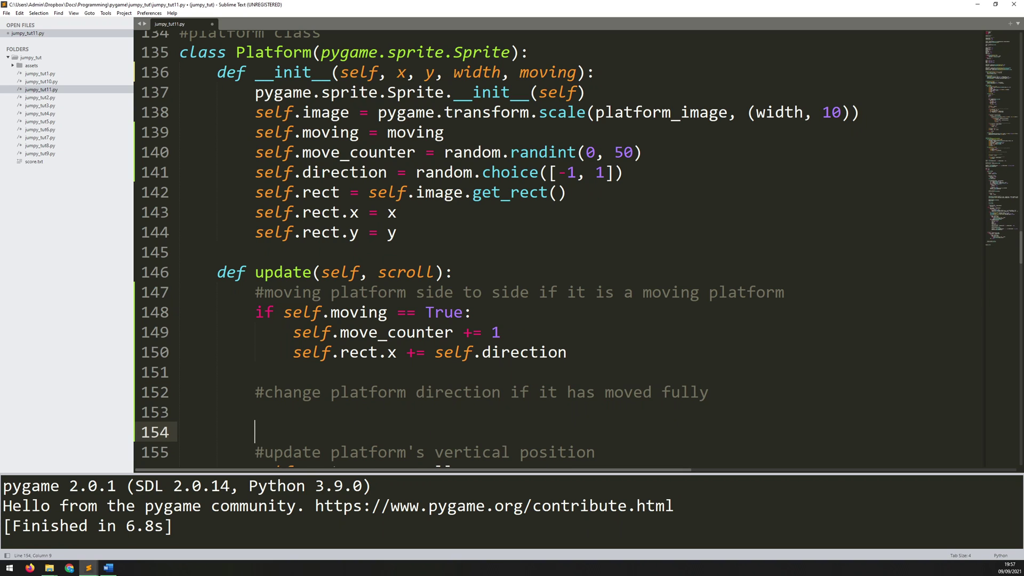
Add 'if self.move_counter >= 100: self.direction *= -1' and begin the counter reset.
type("if self.move_counter >=")
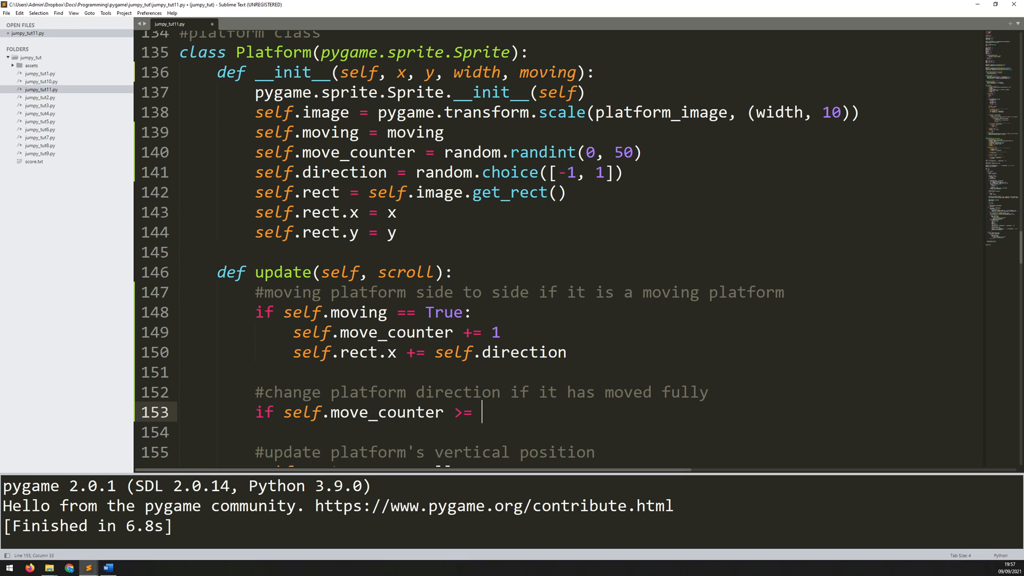
type("100:")
left_click(558, 432)
type("self.direction")
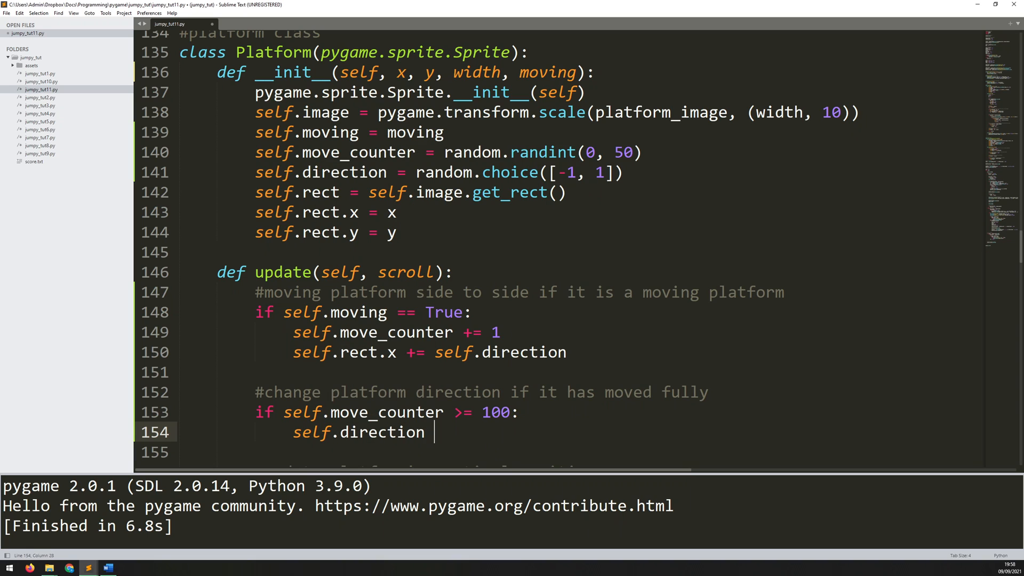
type("*")
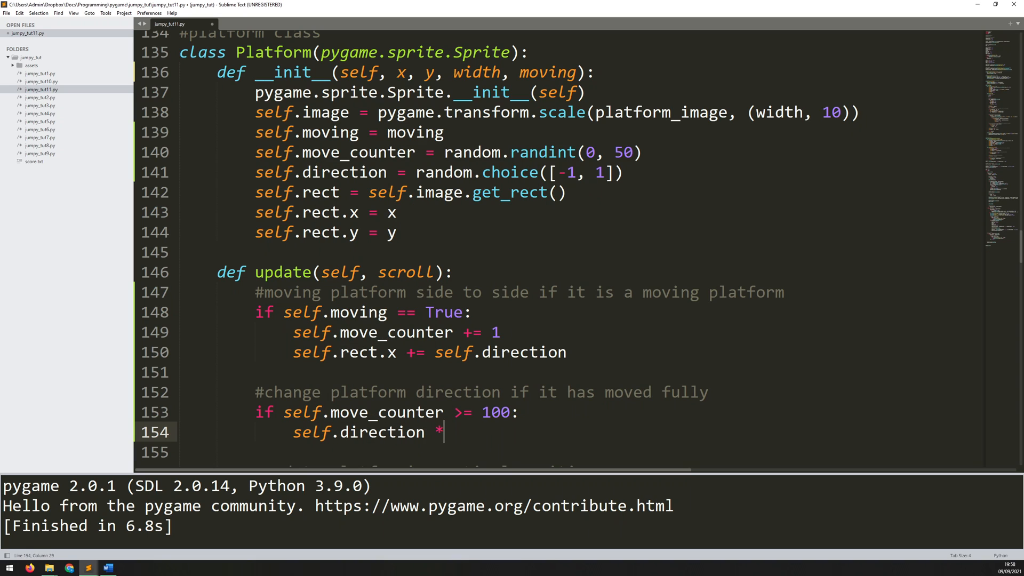
type("= -1")
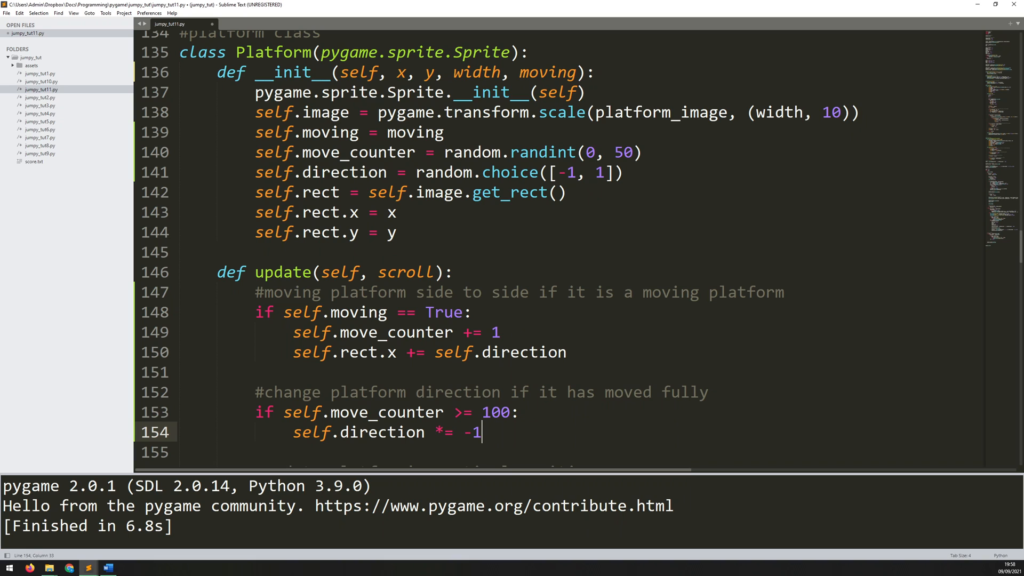
type("self.move_count")
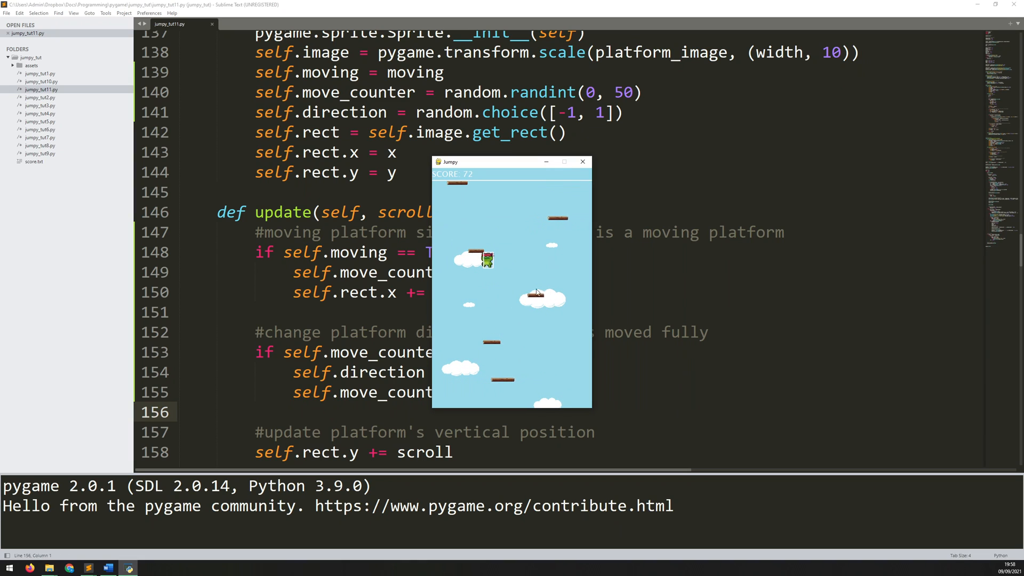
Close the Jumpy test run of the direction-reversing platforms.
left_click(582, 162)
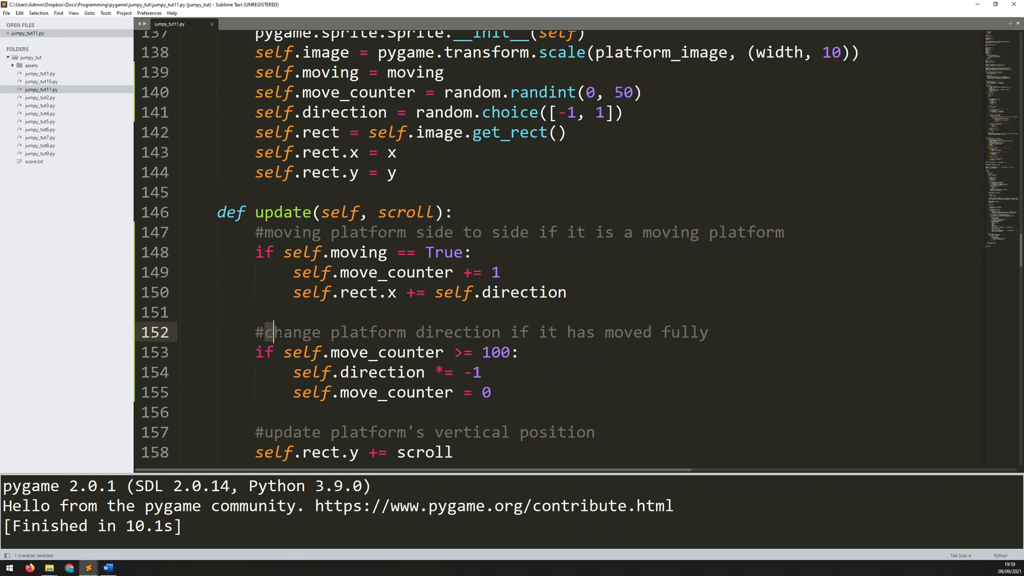
Extend the reversal condition with 'or self.rect.left < 0 or self.rect.right > SCREEN_WIDTH'.
left_click_drag(256, 331, 576, 332)
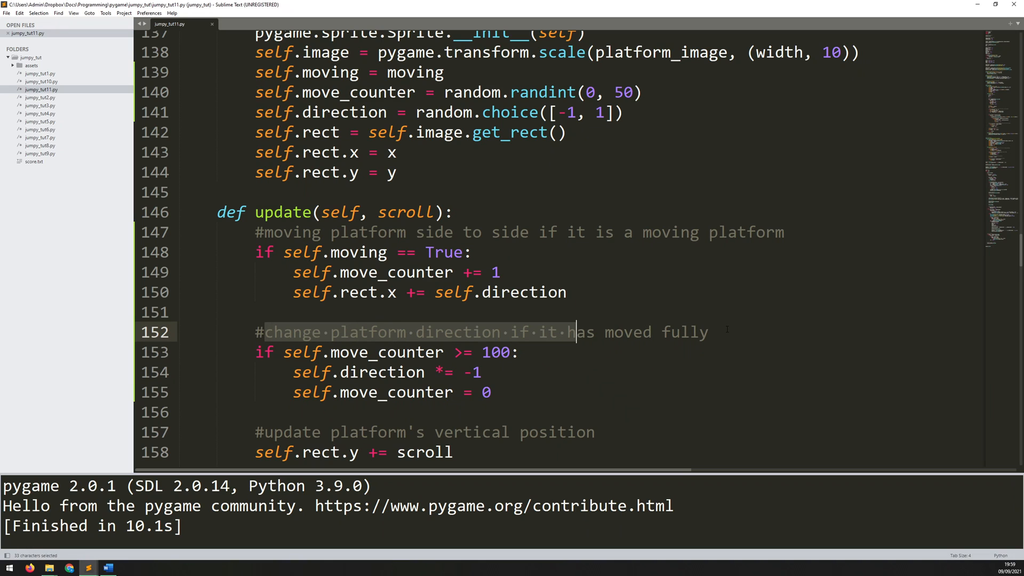
left_click(725, 330)
type(" or hit a wall")
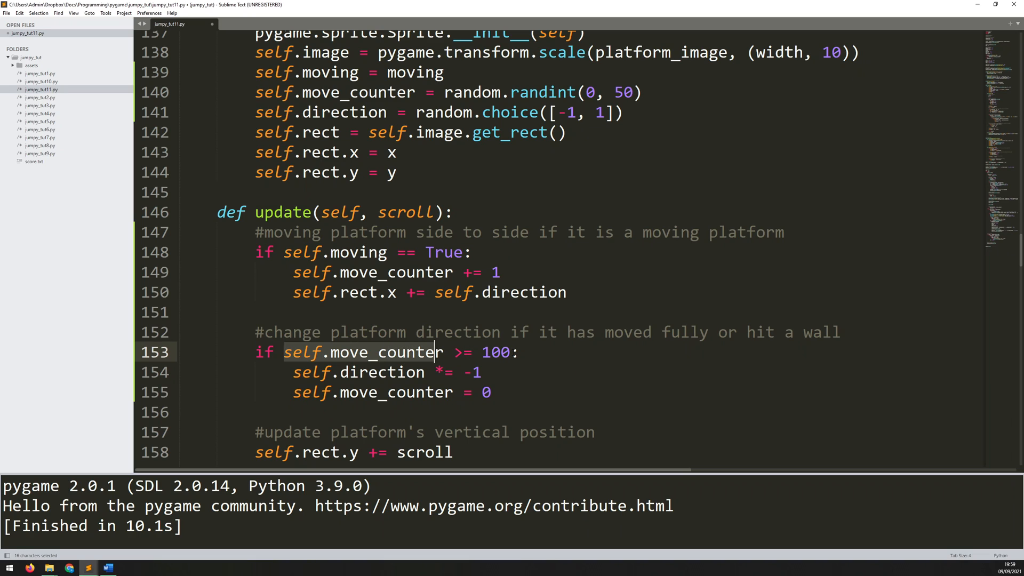
left_click(512, 352)
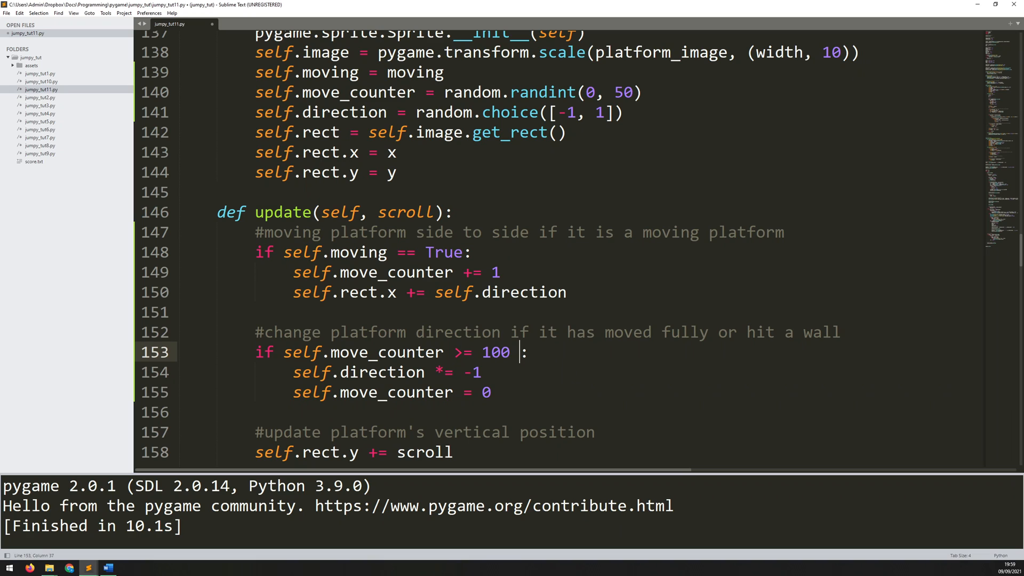
type("or self.")
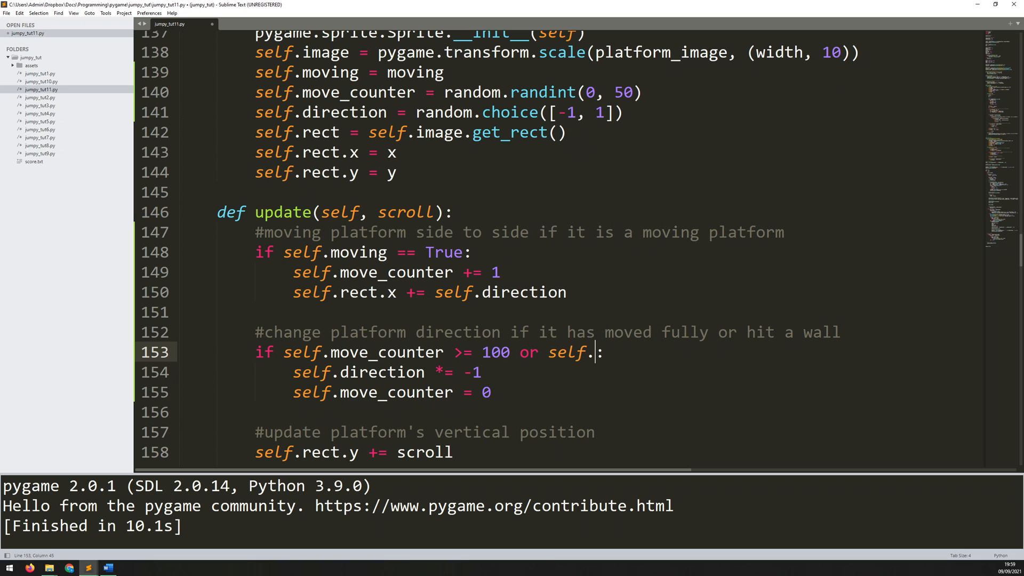
type("rect.left")
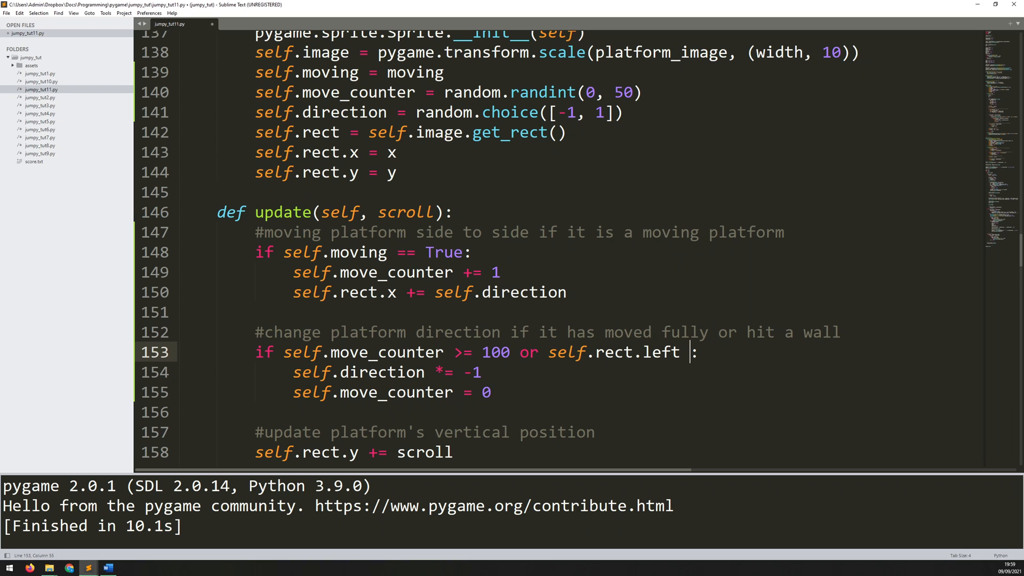
type("< 0 or")
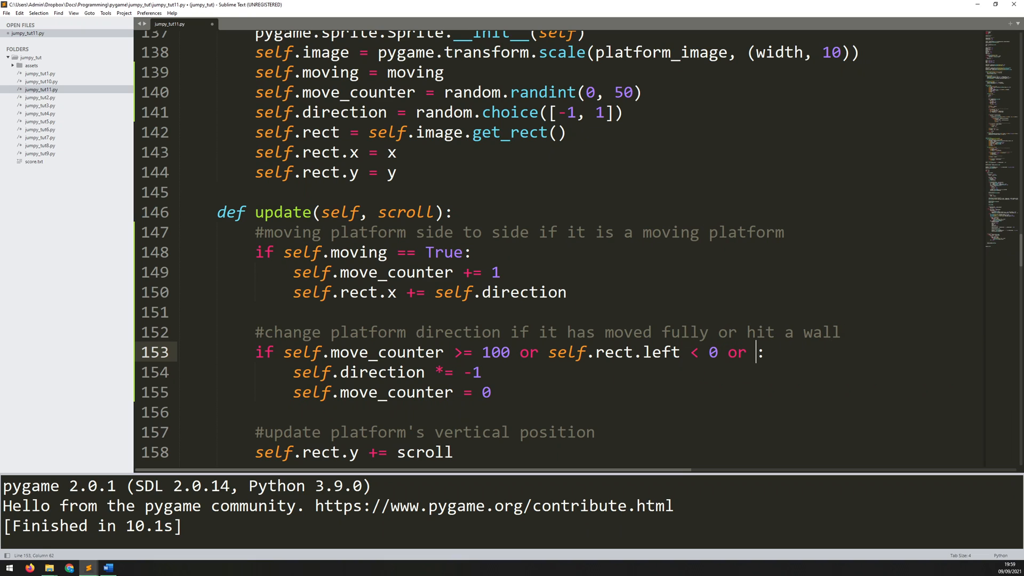
type("self.r")
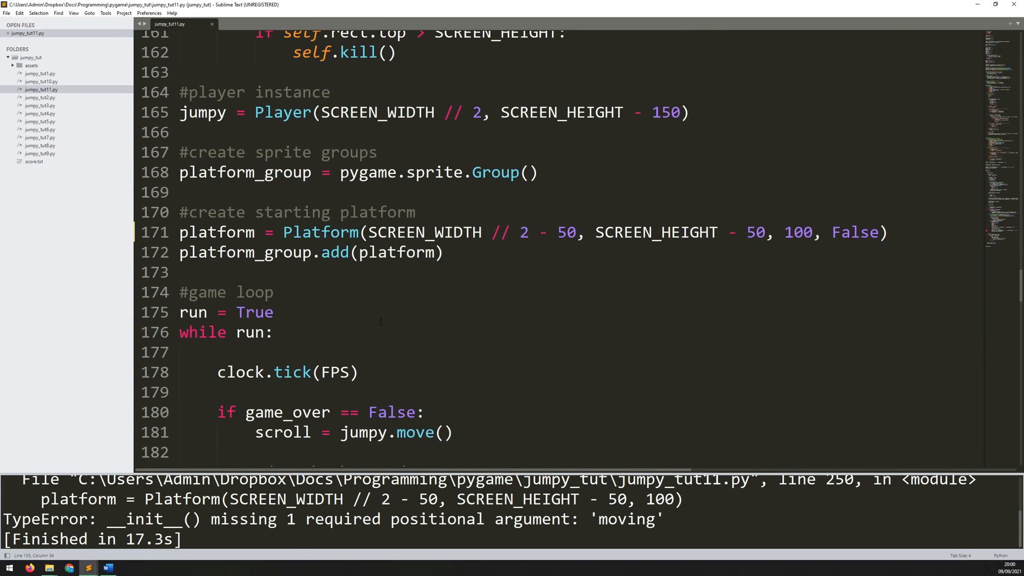
Add ', False' for moving to the reset-time Platform(...) call on line 250.
scroll("down", 3)
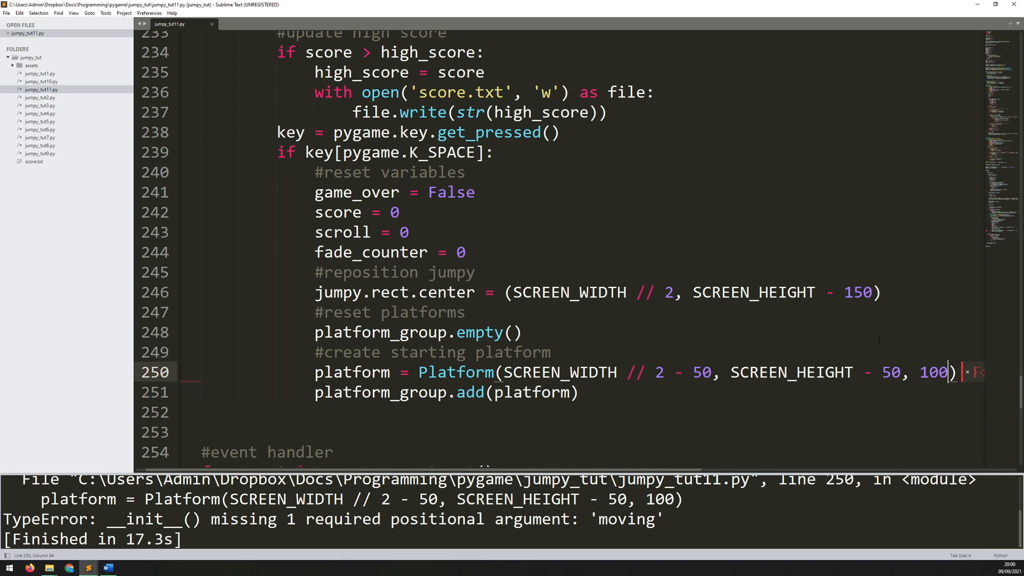
type(", False")
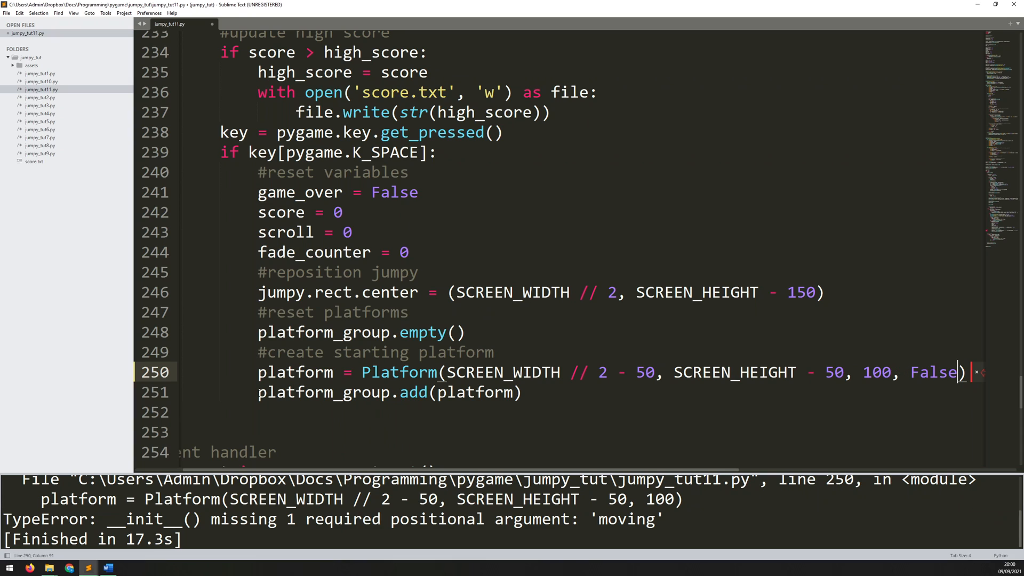
double_click(294, 372)
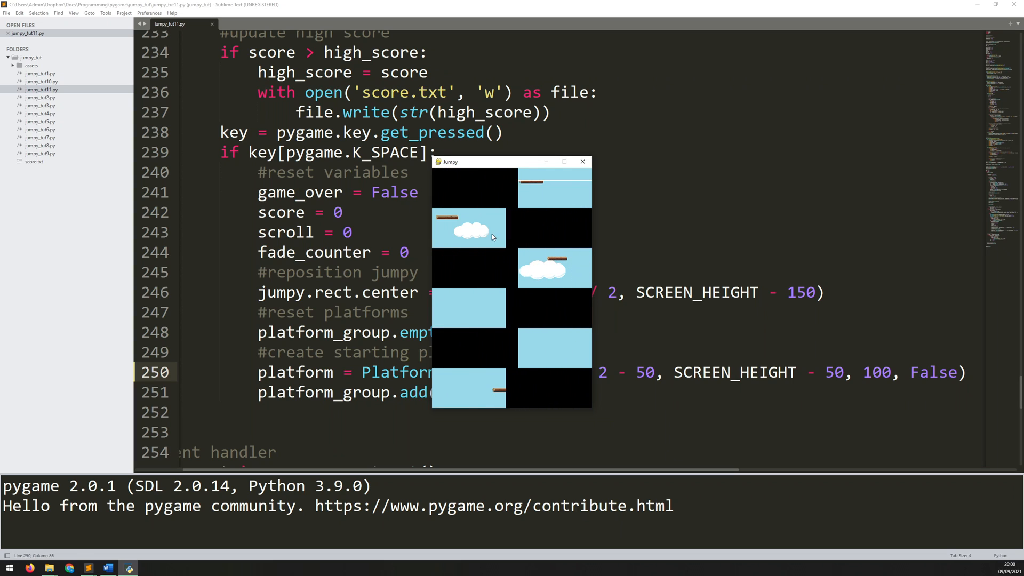
left_click(582, 162)
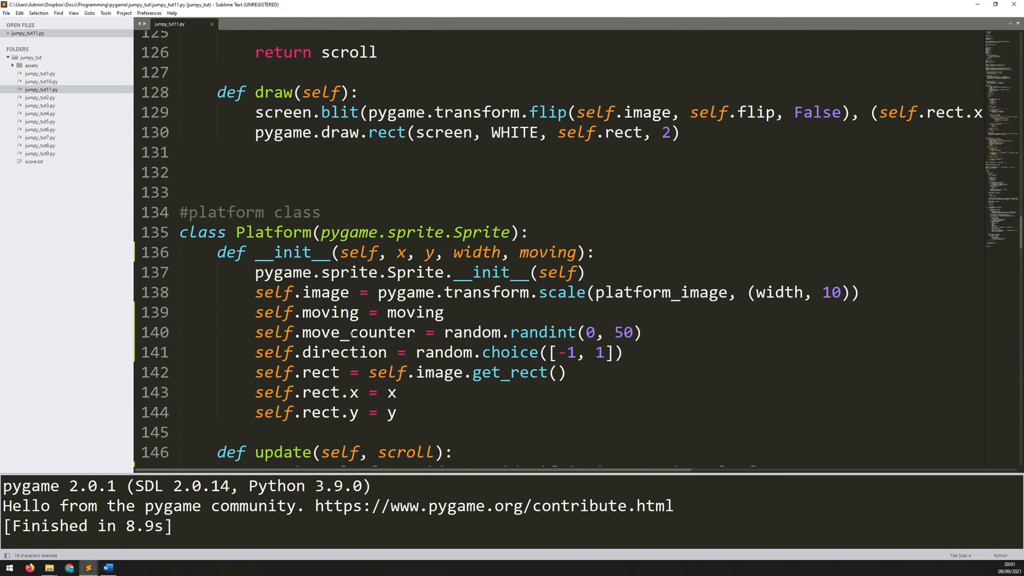
Add 'self.speed = random.randint(1, 2)' after the direction line in Platform.__init__.
left_click(299, 332)
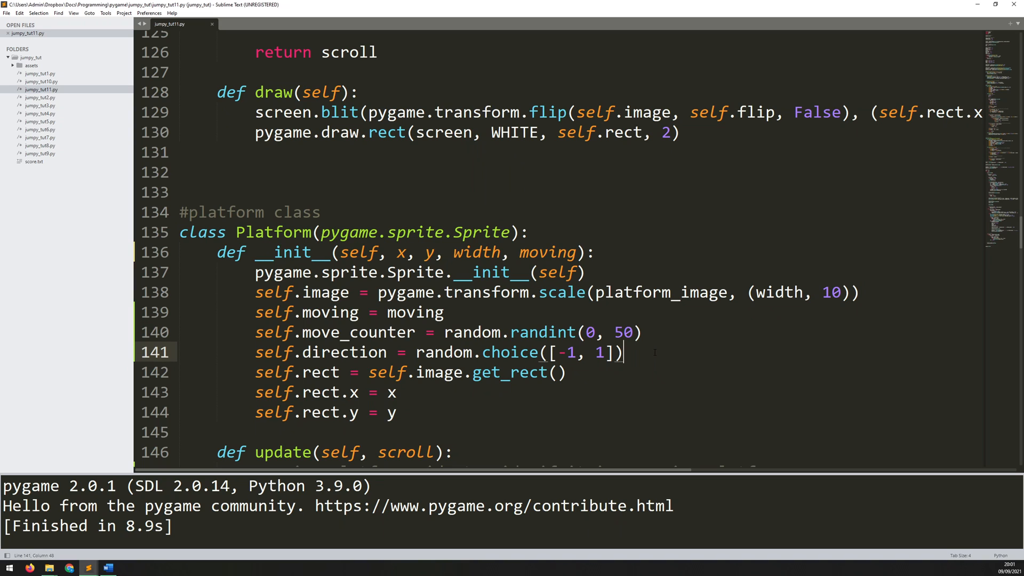
type("sel")
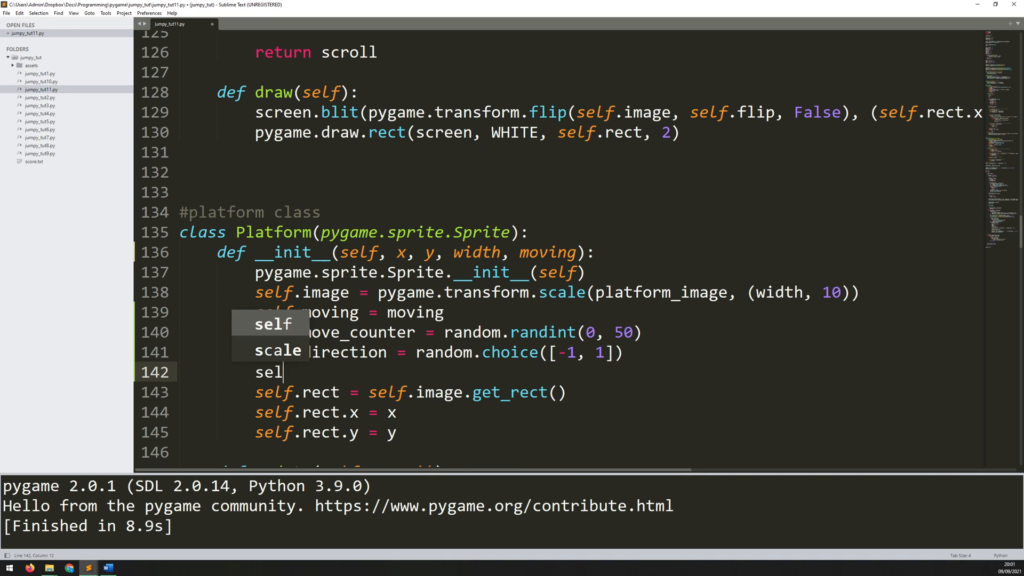
type("f.speed = random.rand")
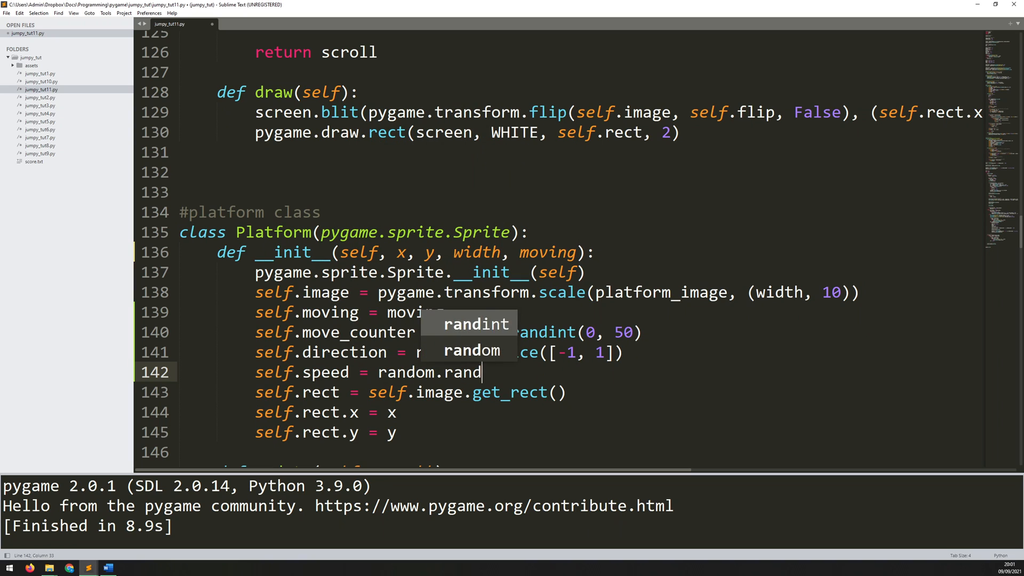
key("Tab")
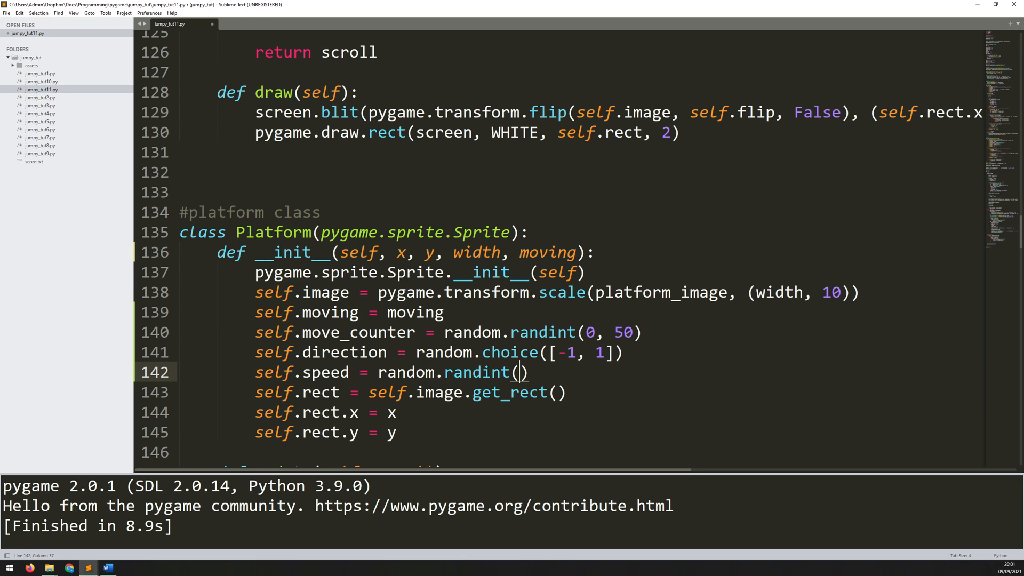
type("1, 2")
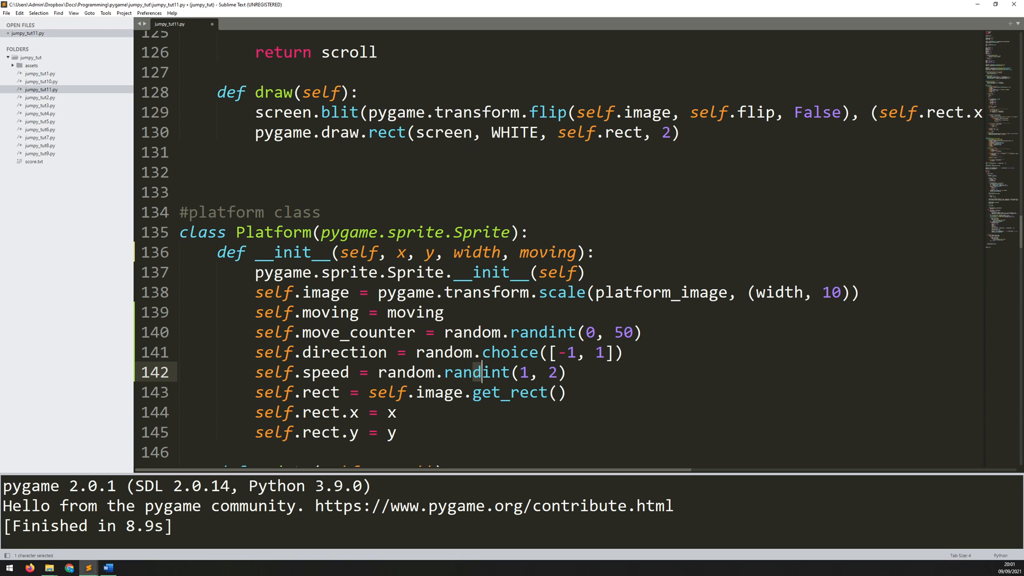
Scale the sideways movement to 'self.rect.x += self.direction * self.speed'.
scroll("down", 3)
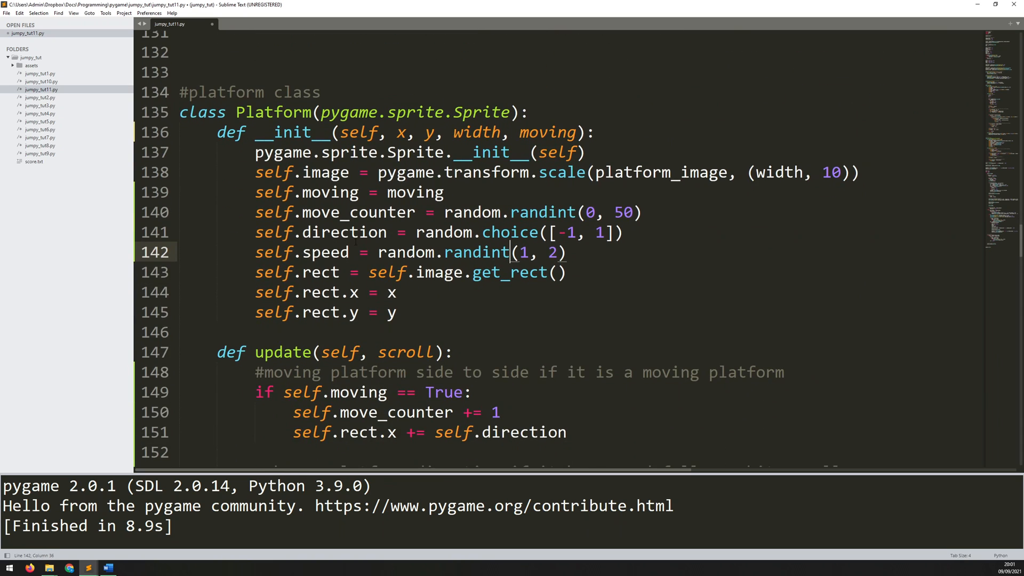
scroll("down", 3)
type(" * self.")
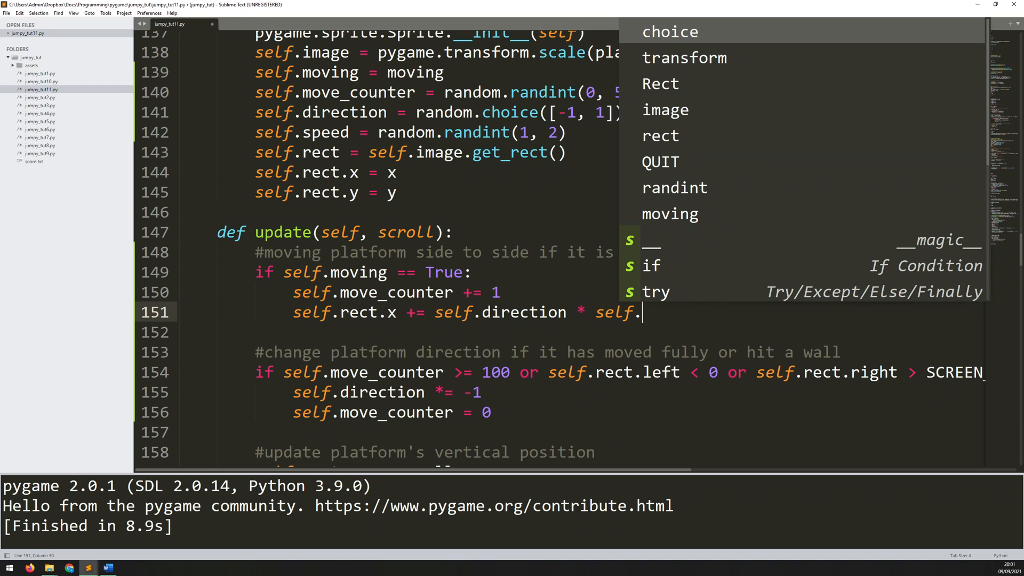
type("speed")
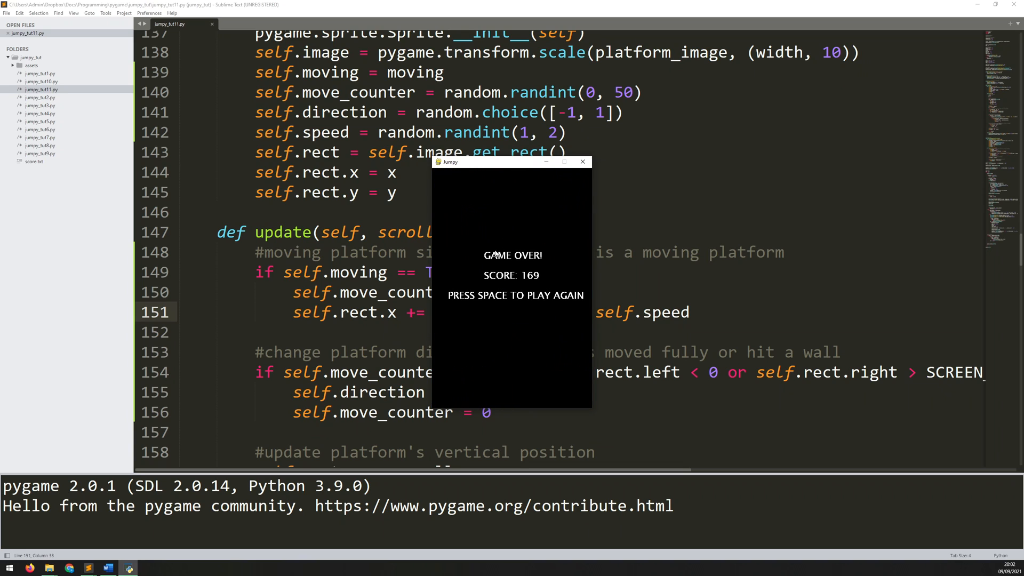
key("space")
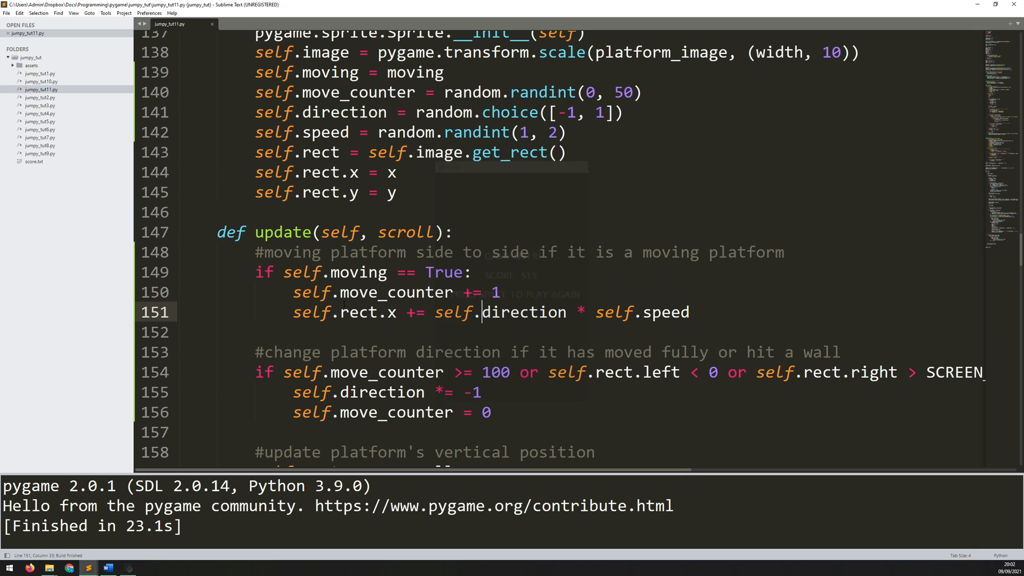
scroll("down", 3)
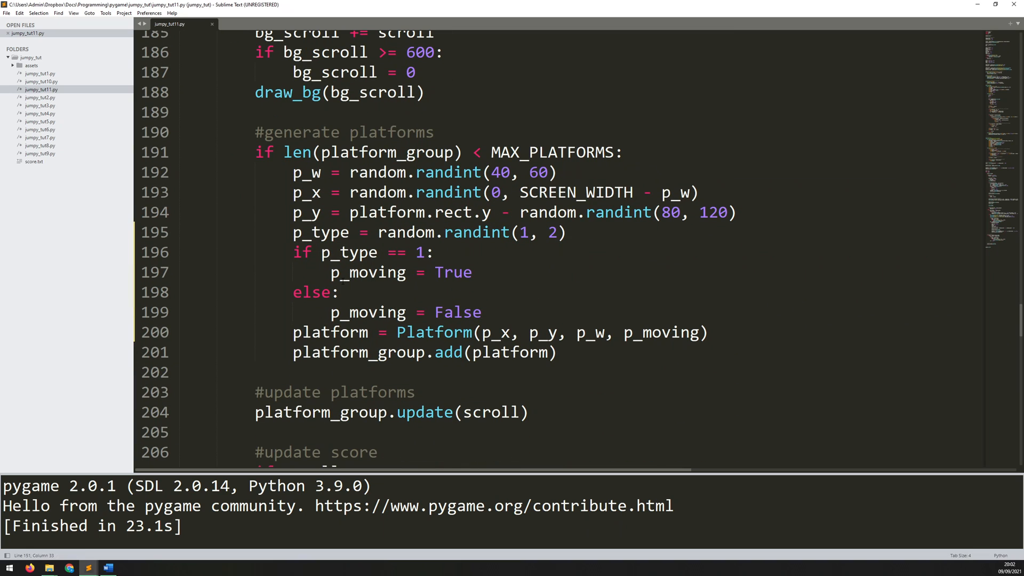
Change the generation check to 'if p_type == 1 and score > 500:'.
left_click(474, 272)
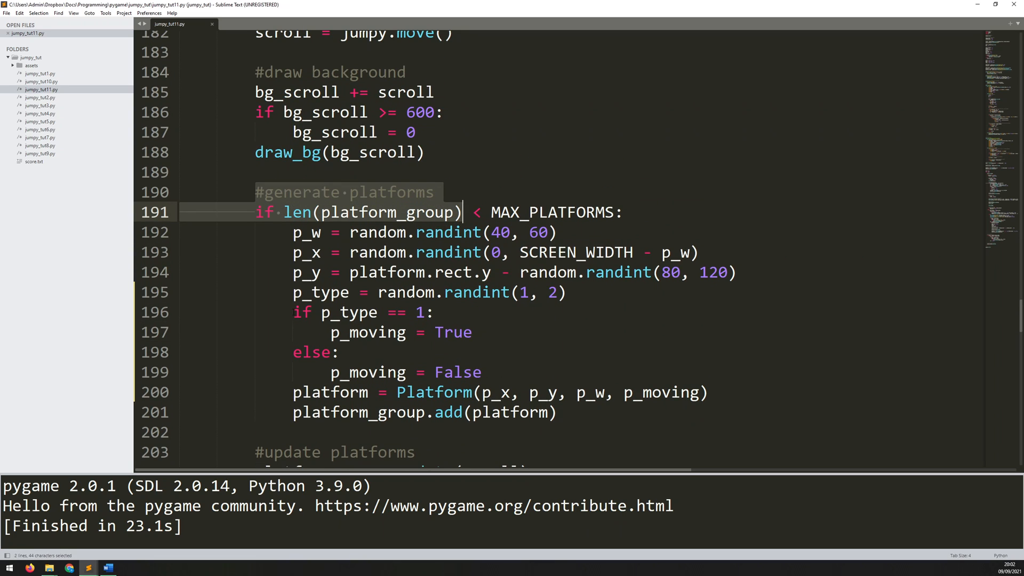
left_click(346, 312)
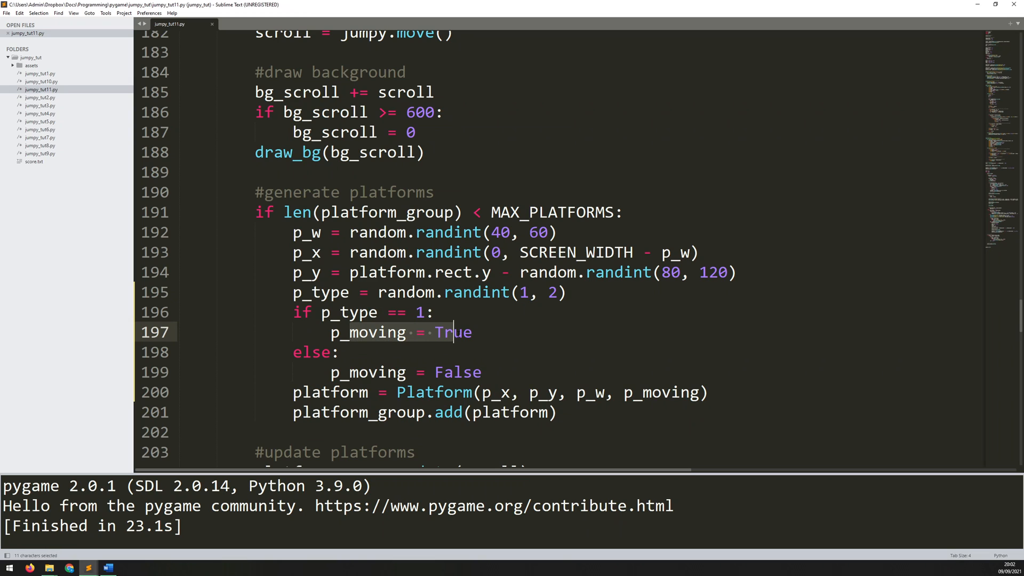
left_click(424, 312)
type(" and score > 5")
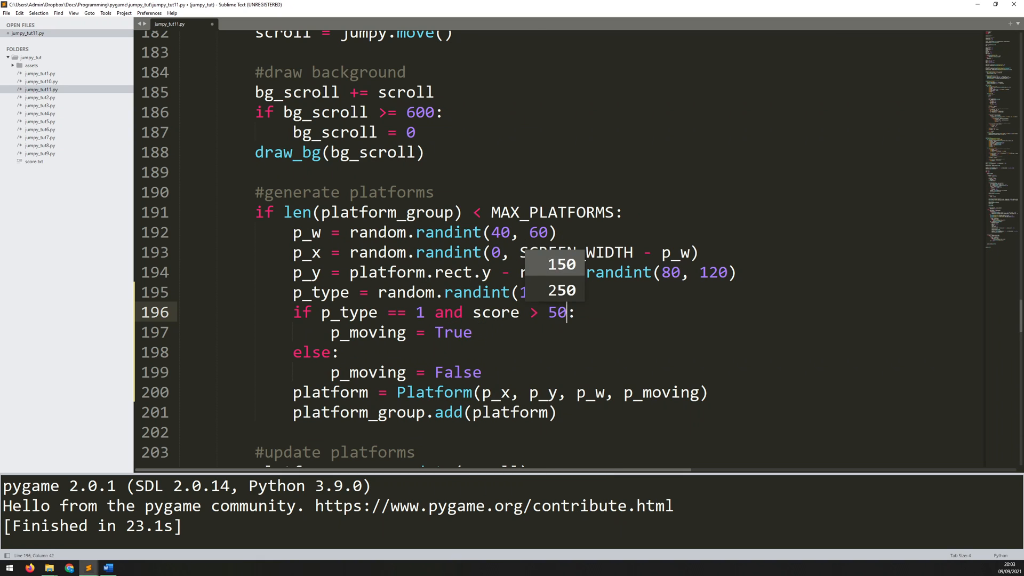
type("0")
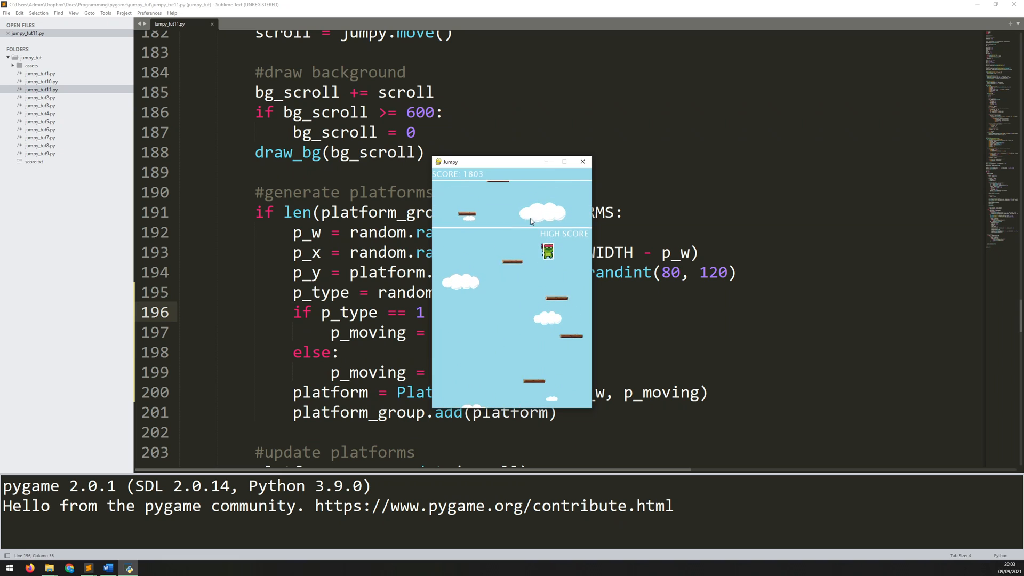
left_click(583, 163)
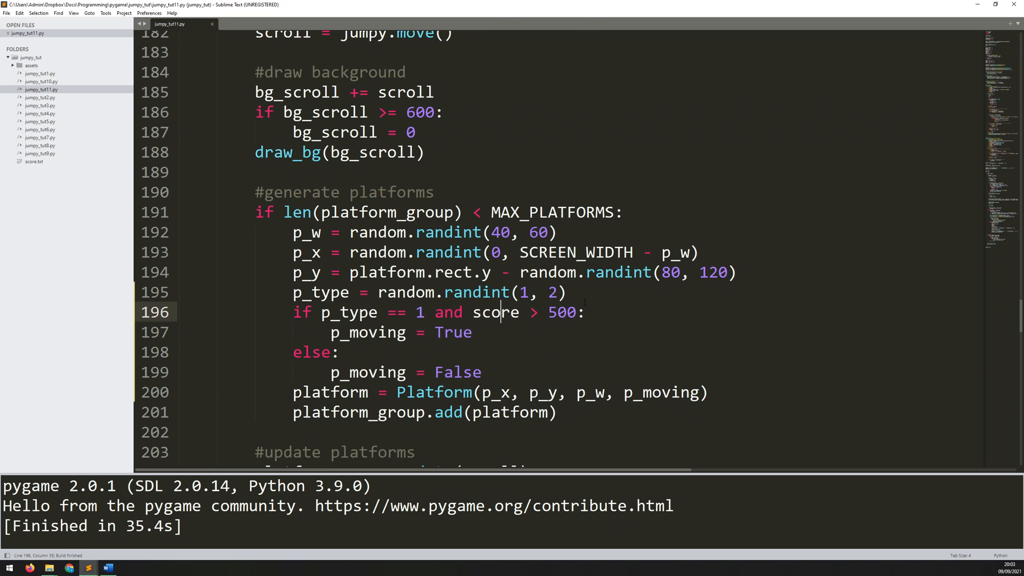
left_click(587, 311)
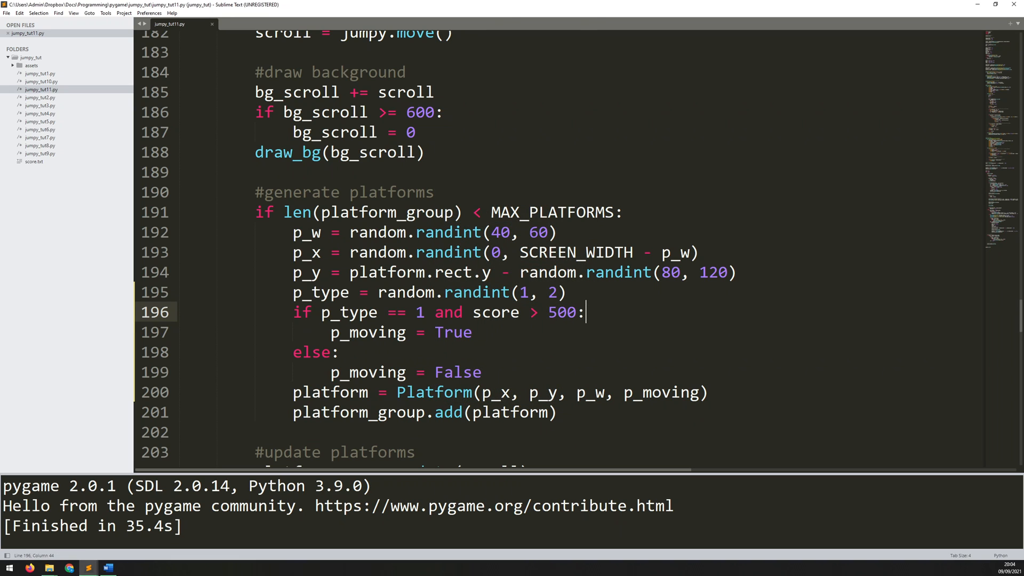